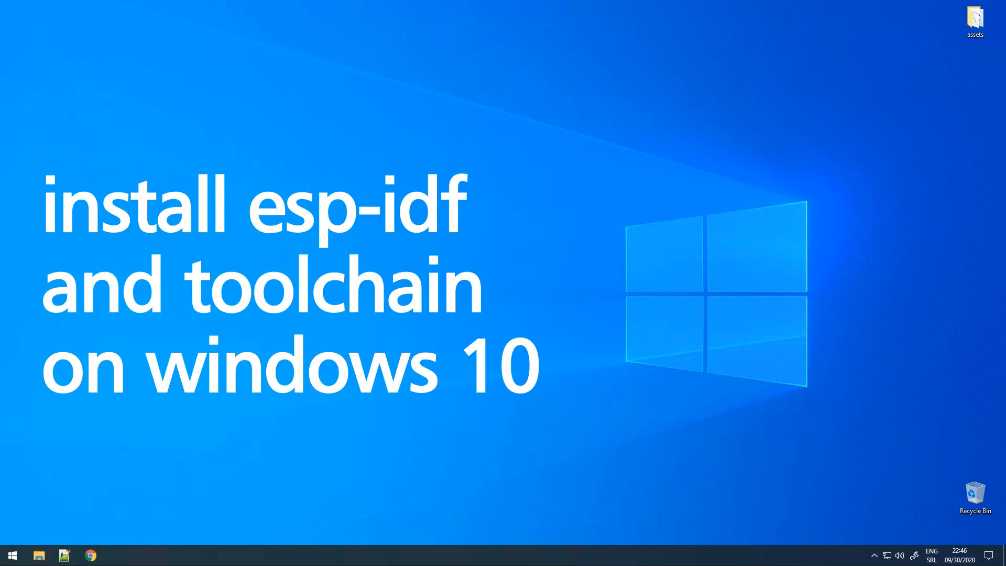
Step: Start Chrome and enter docs.espressif.com in the address bar
{"action": "type", "text": "docs.espressif.com/projects/esp-idf/en/lats"}
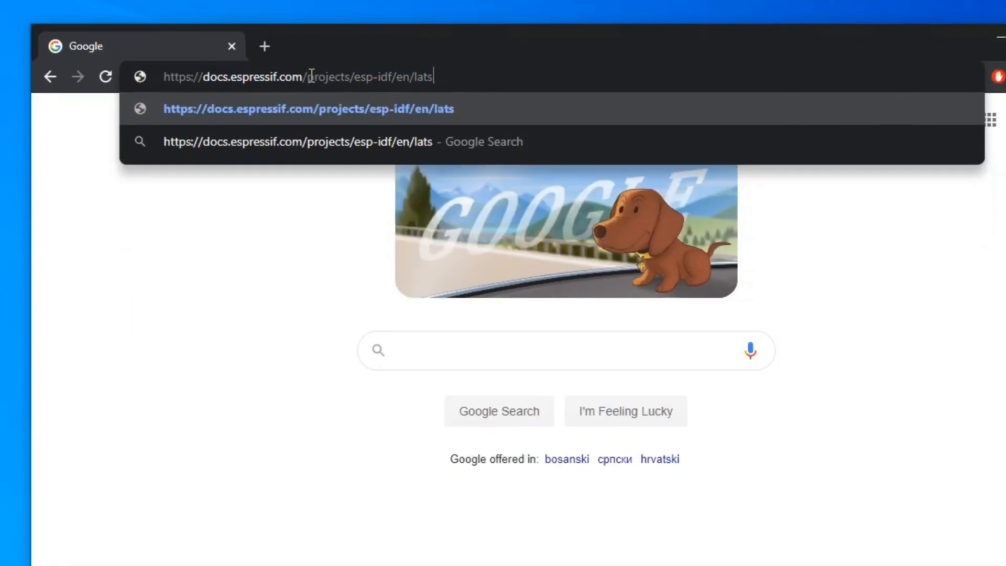
Step: Load the ESP-IDF documentation and go to the Get Started guide's install prerequisites step
{"action": "key", "text": "Enter"}
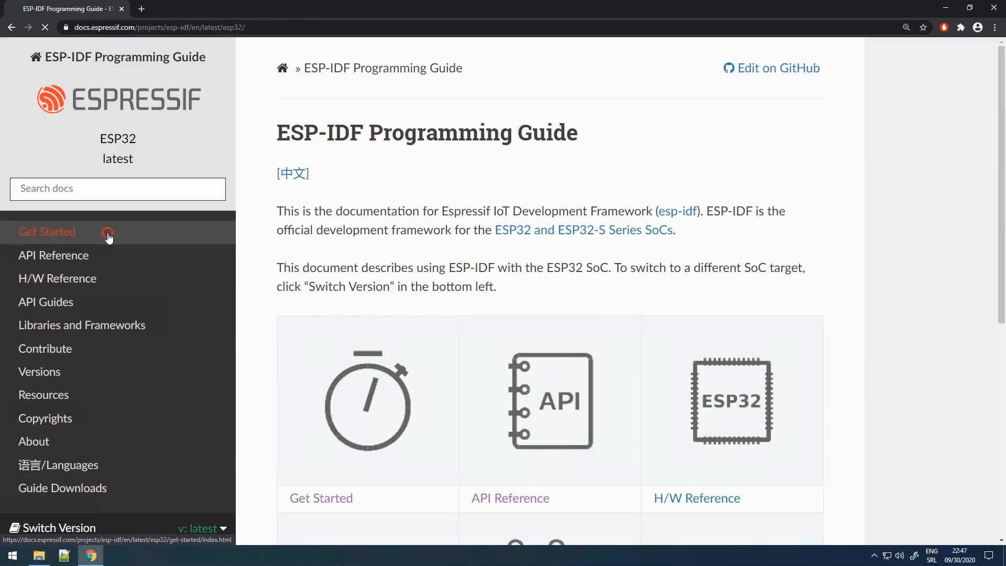
{"action": "left_click", "coordinate": [47, 232]}
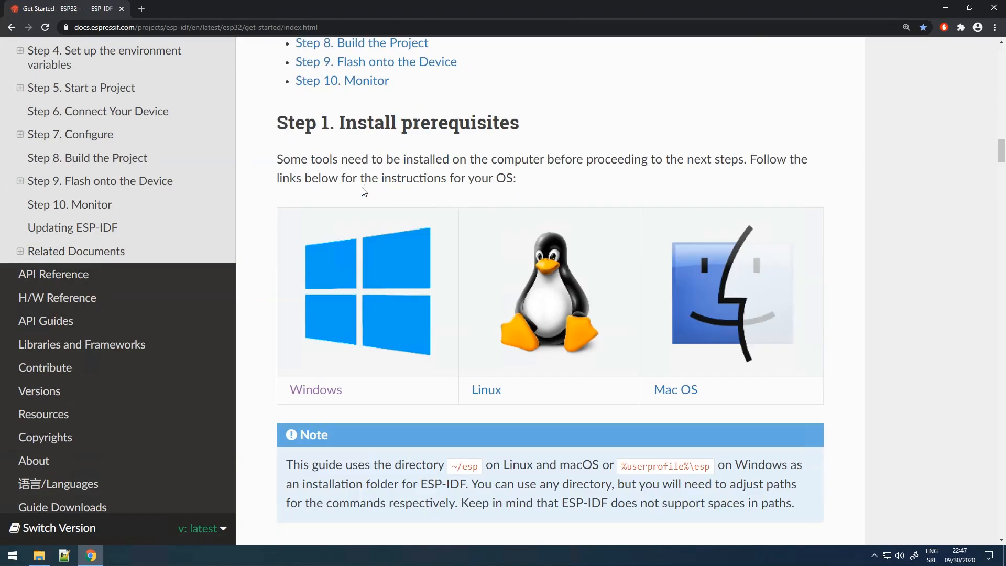
{"action": "mouse_move", "coordinate": [338, 284]}
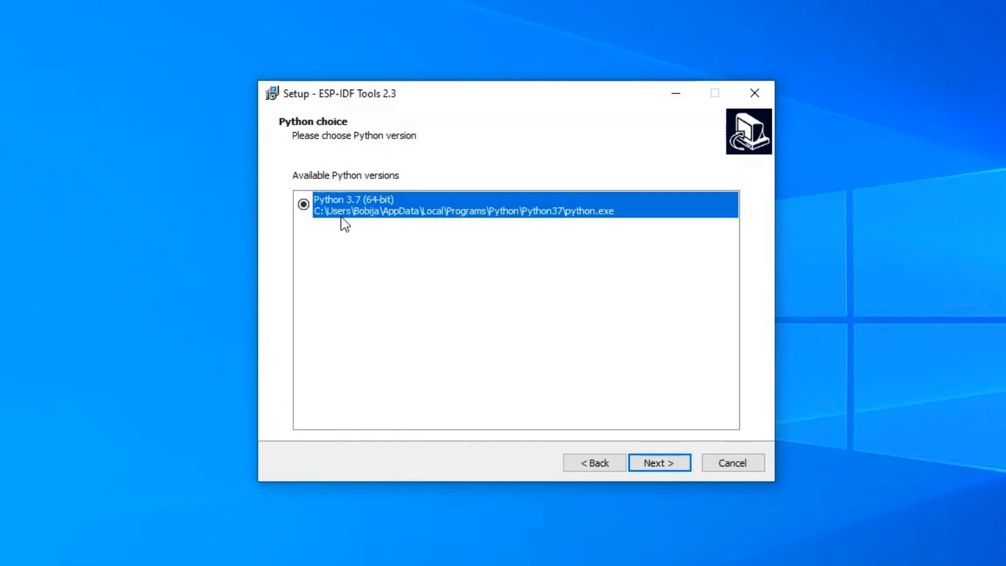
Step: Keep the detected Python 3.7 and Git 2.28.0 and continue past both choice pages
{"action": "left_click", "coordinate": [658, 462]}
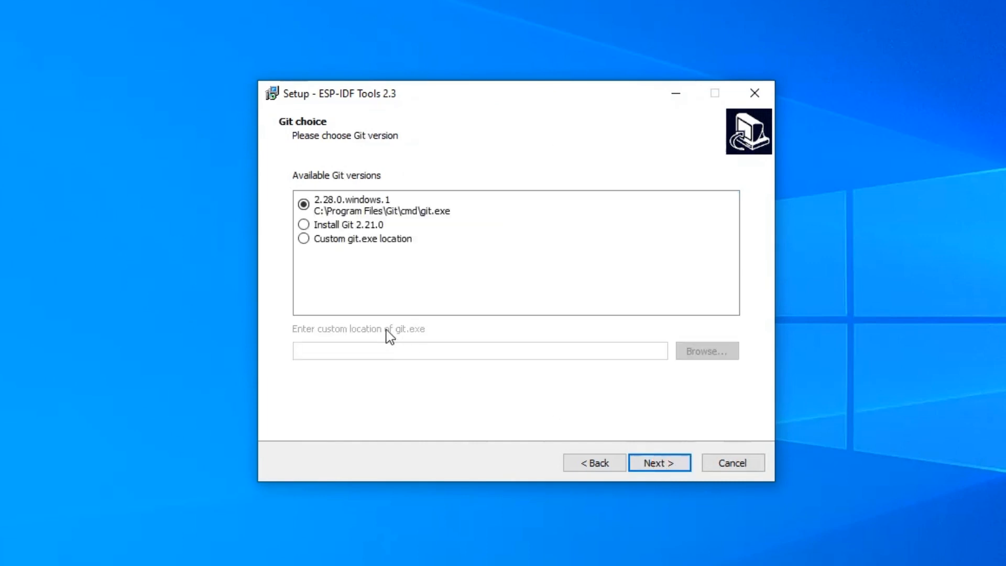
{"action": "mouse_move", "coordinate": [304, 164]}
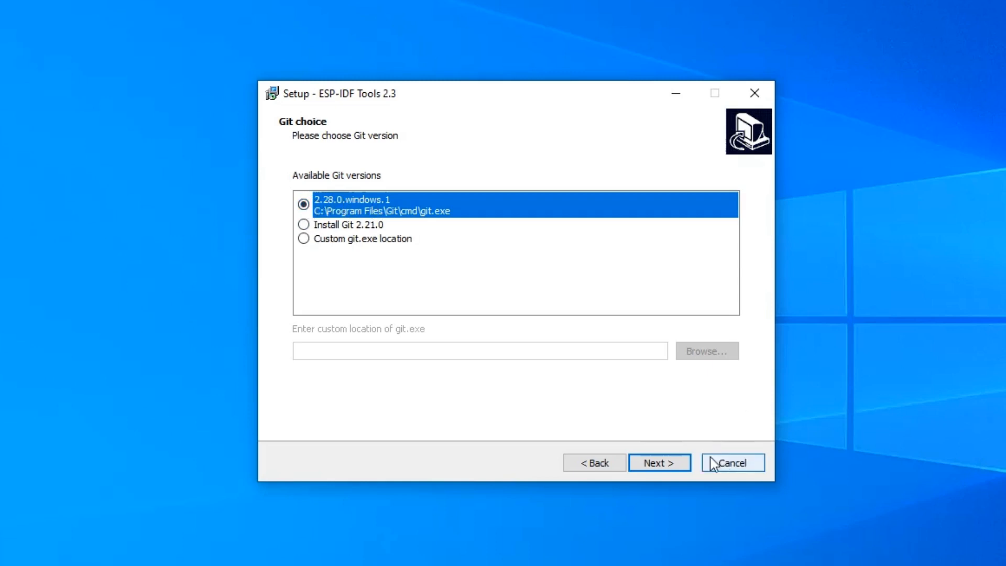
{"action": "left_click", "coordinate": [658, 461]}
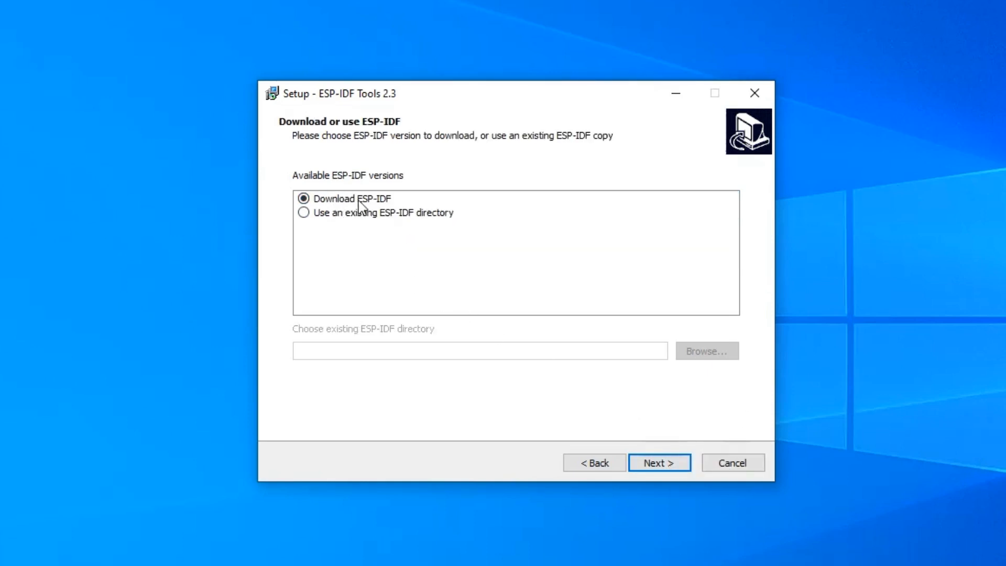
Step: Choose Download ESP-IDF with the master development branch and start browsing for a download folder
{"action": "left_click", "coordinate": [352, 197]}
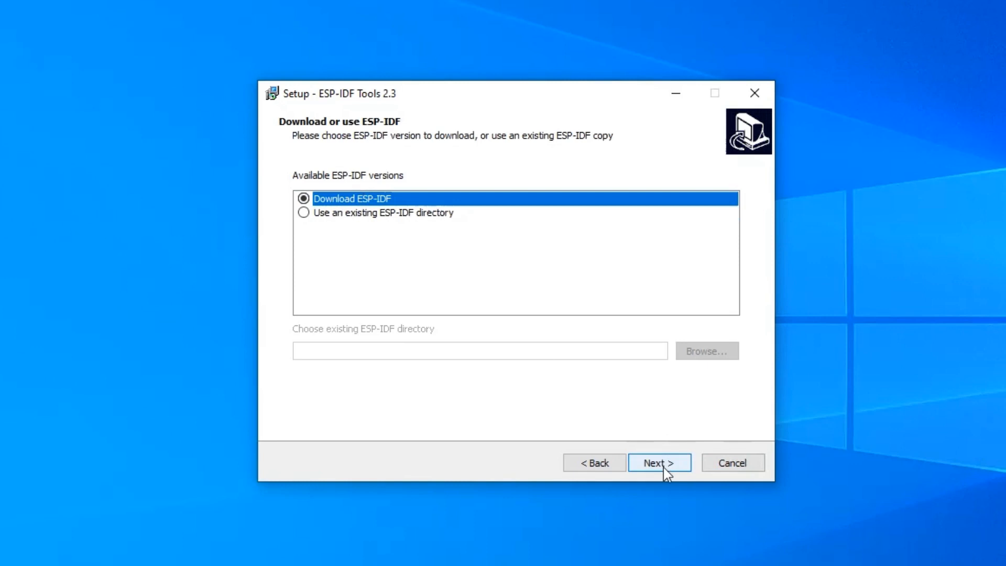
{"action": "left_click", "coordinate": [659, 462]}
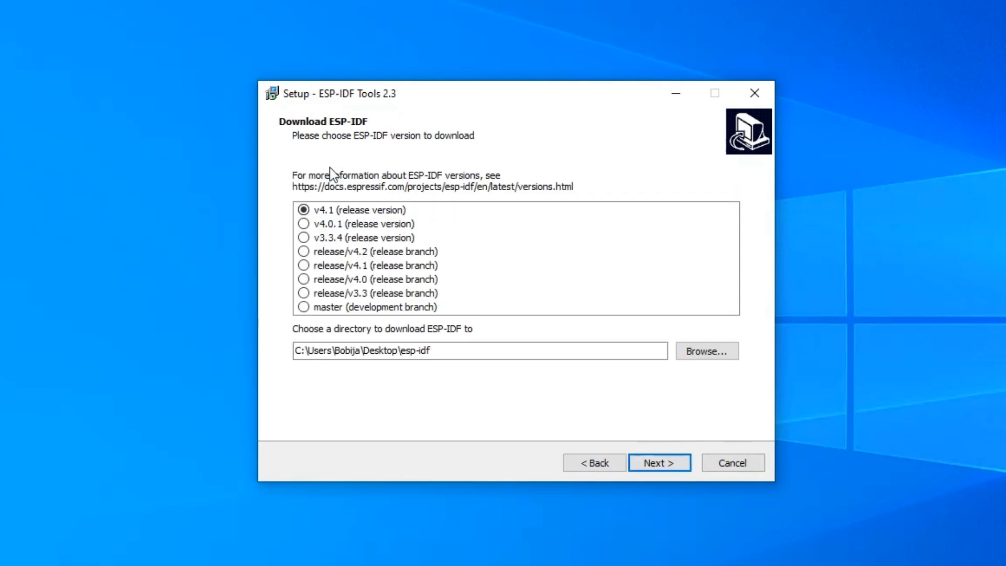
{"action": "mouse_move", "coordinate": [327, 204]}
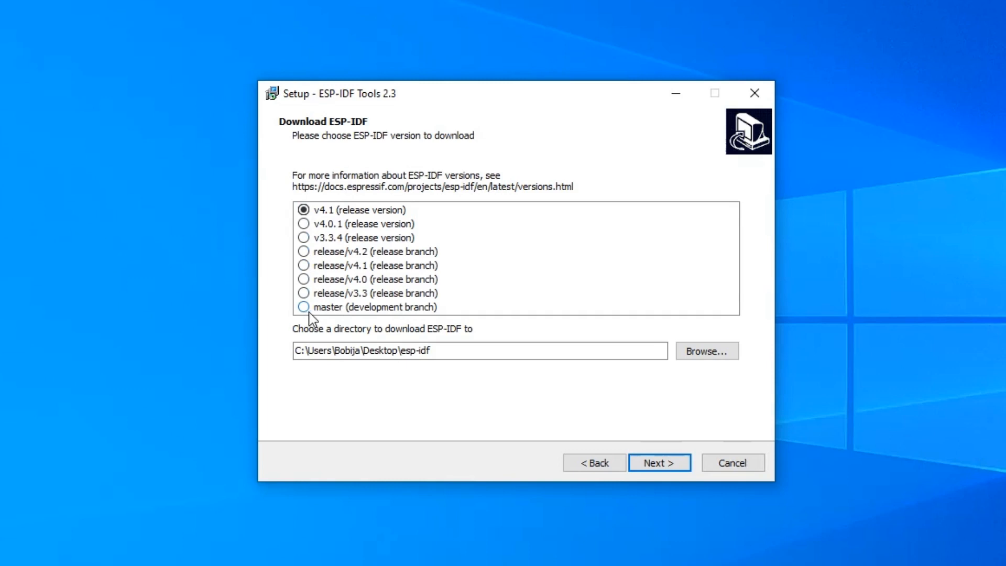
{"action": "left_click", "coordinate": [303, 307]}
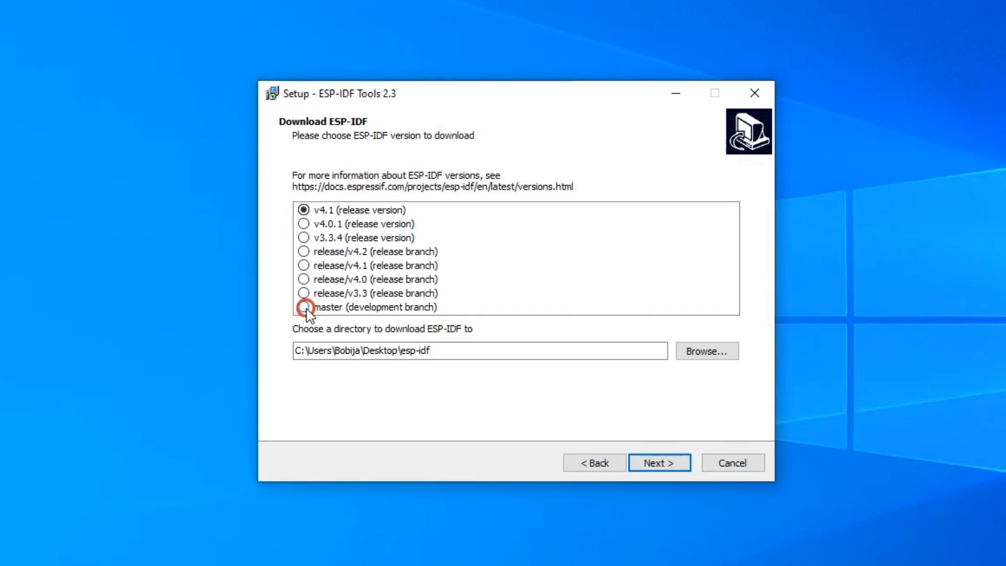
{"action": "left_click", "coordinate": [303, 307]}
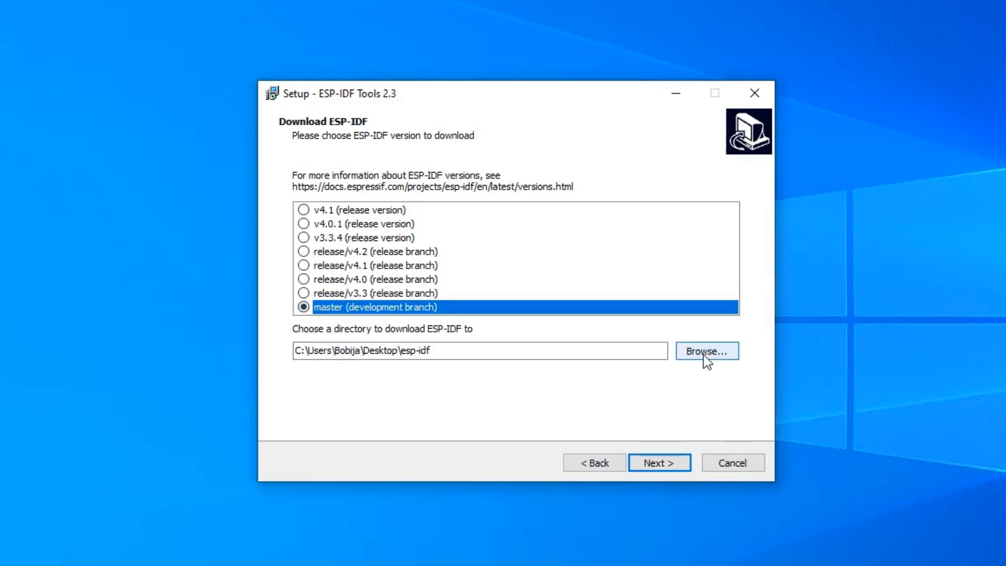
{"action": "left_click", "coordinate": [705, 351]}
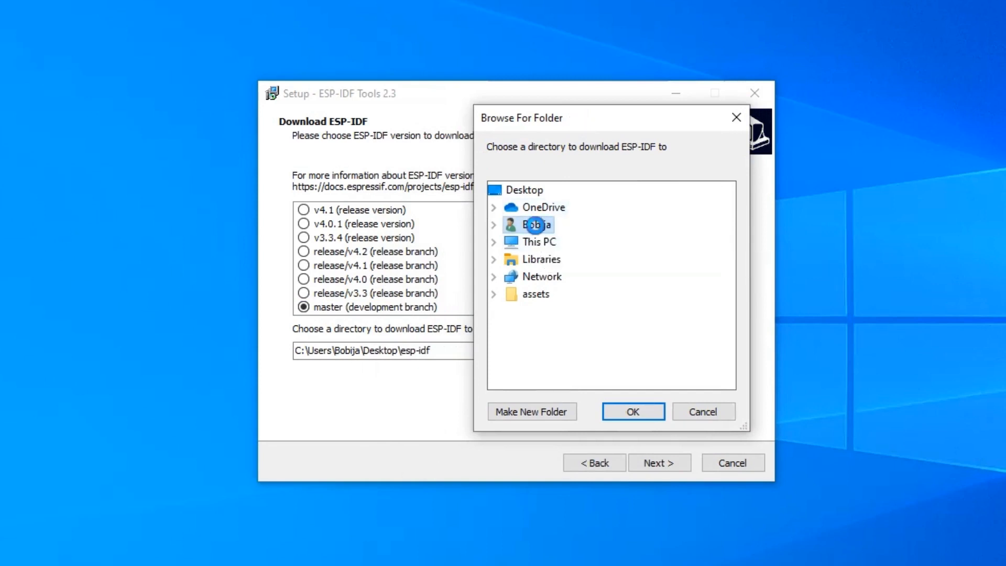
Step: Create a new esp\esp-idf folder in the user's home folder and confirm it as the download directory
{"action": "right_click", "coordinate": [535, 224]}
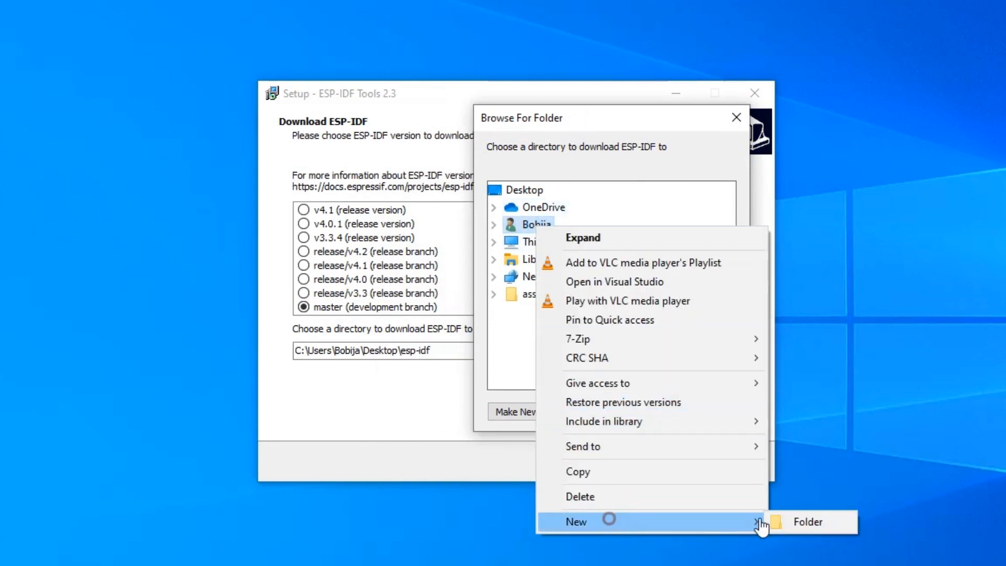
{"action": "left_click", "coordinate": [807, 522]}
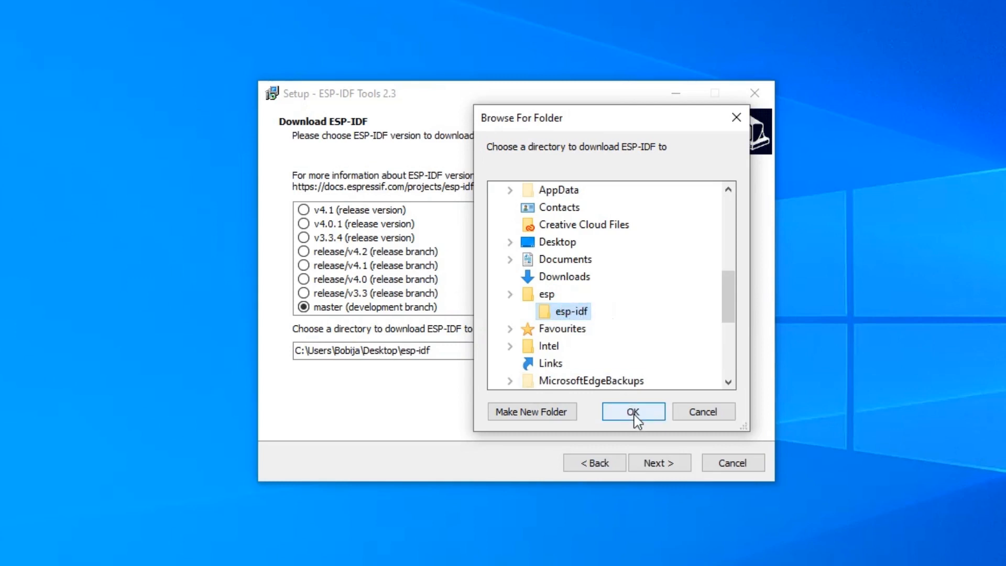
{"action": "left_click", "coordinate": [632, 411]}
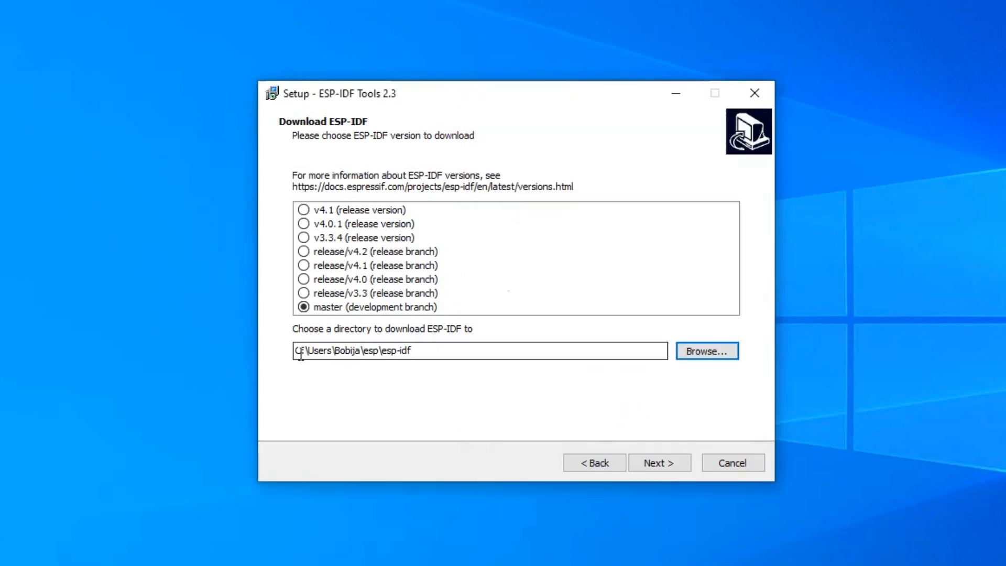
Step: Set the tools directory to esp\.espressif in the user's folder and continue to additional tasks
{"action": "left_click", "coordinate": [659, 461]}
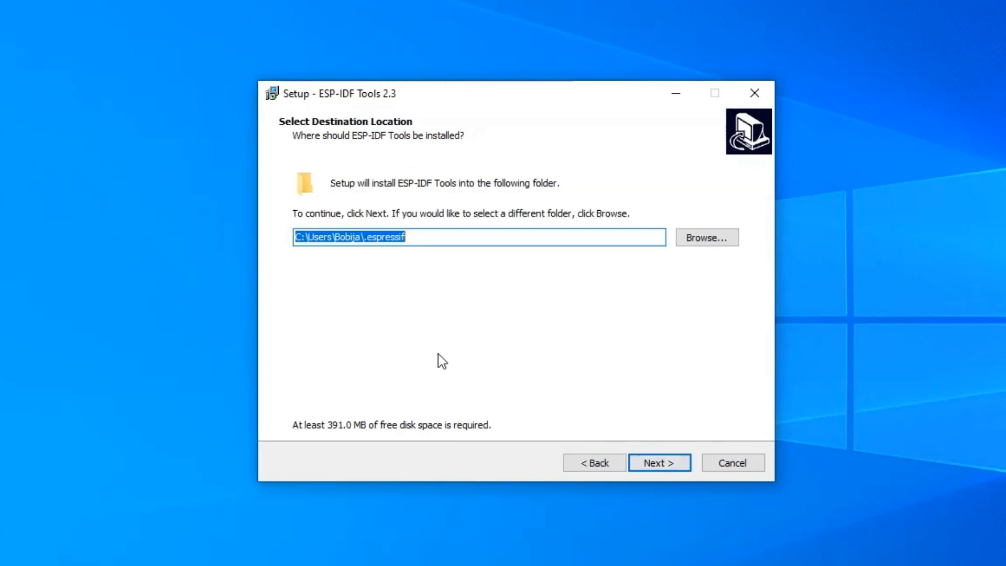
{"action": "left_click", "coordinate": [417, 237]}
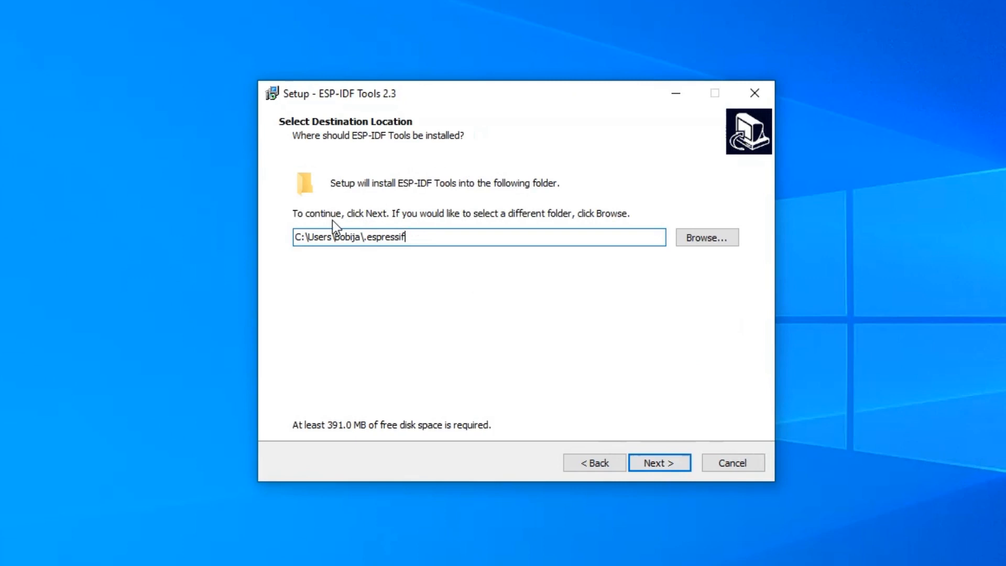
{"action": "mouse_move", "coordinate": [528, 194]}
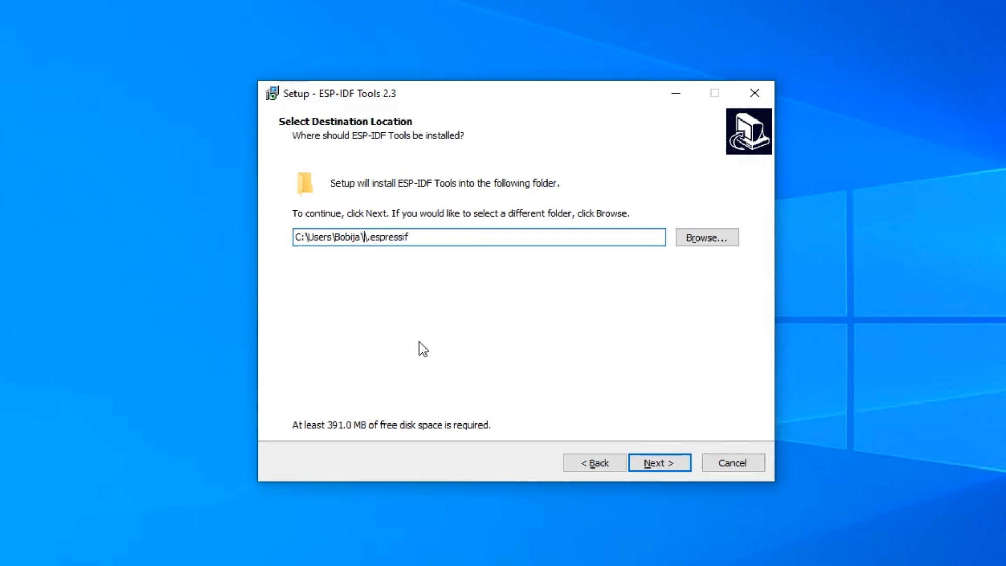
{"action": "double_click", "coordinate": [367, 236]}
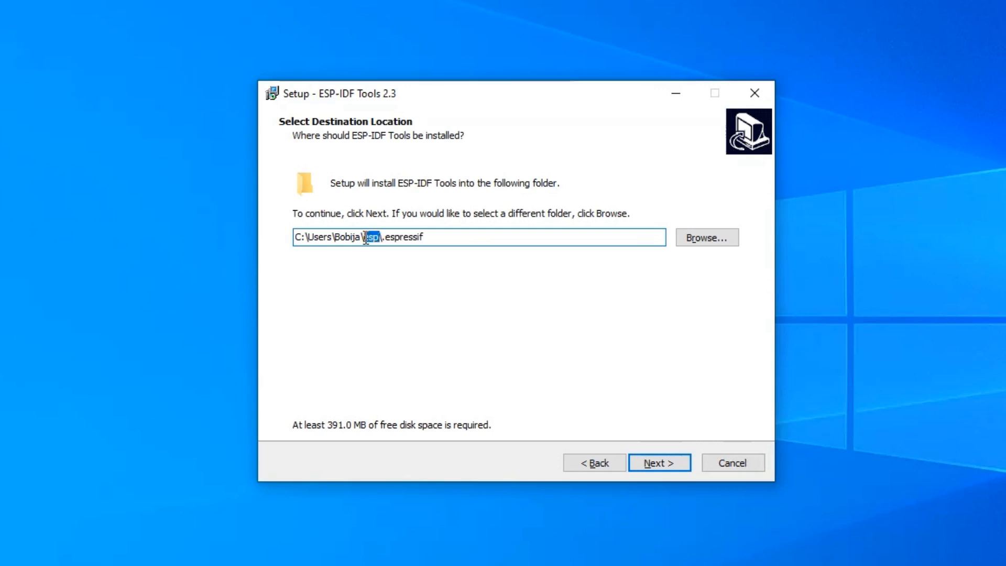
{"action": "left_click", "coordinate": [659, 462]}
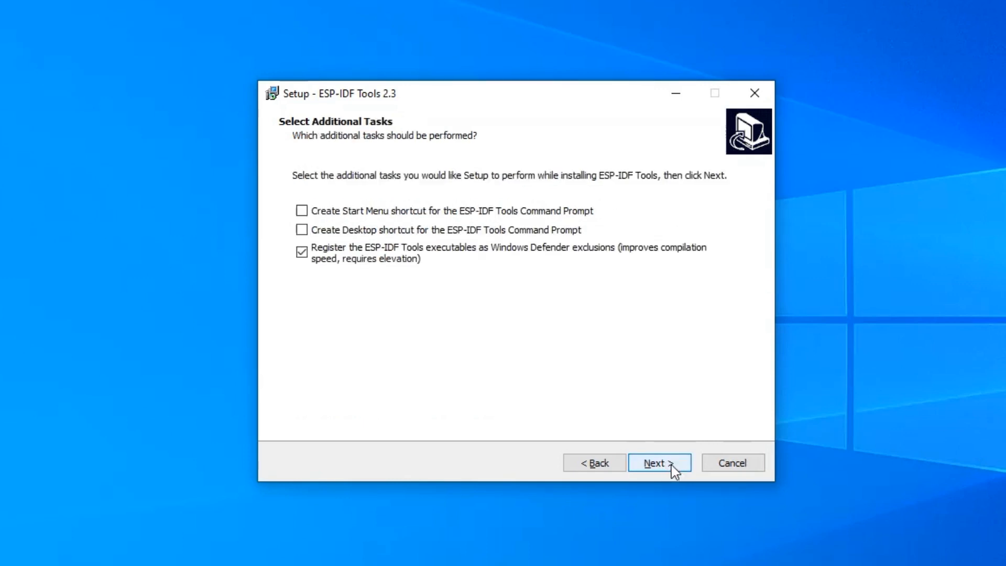
Step: Install ESP-IDF Tools with a Start Menu shortcut, without launching the command prompt, and finish the wizard
{"action": "left_click", "coordinate": [302, 211]}
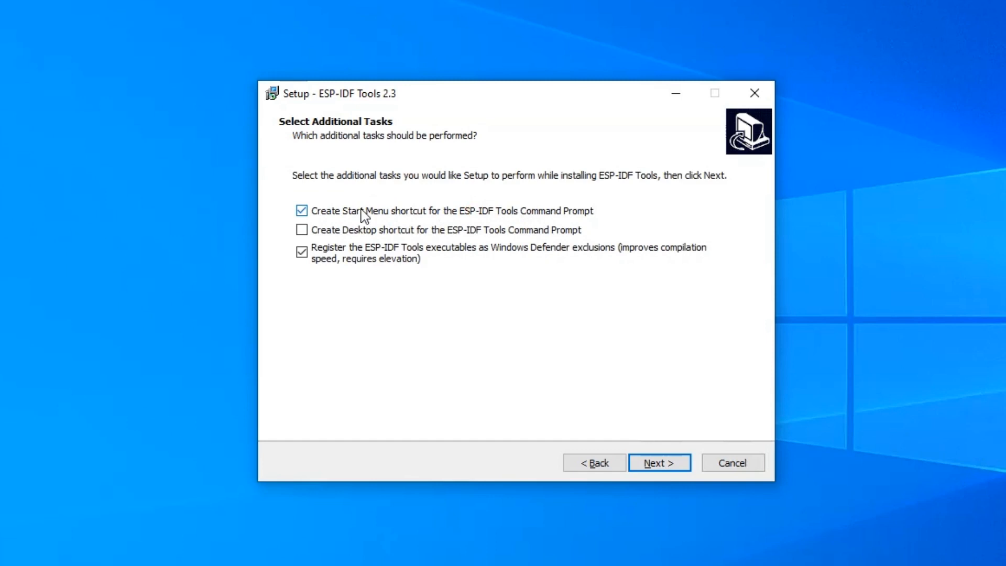
{"action": "mouse_move", "coordinate": [492, 217]}
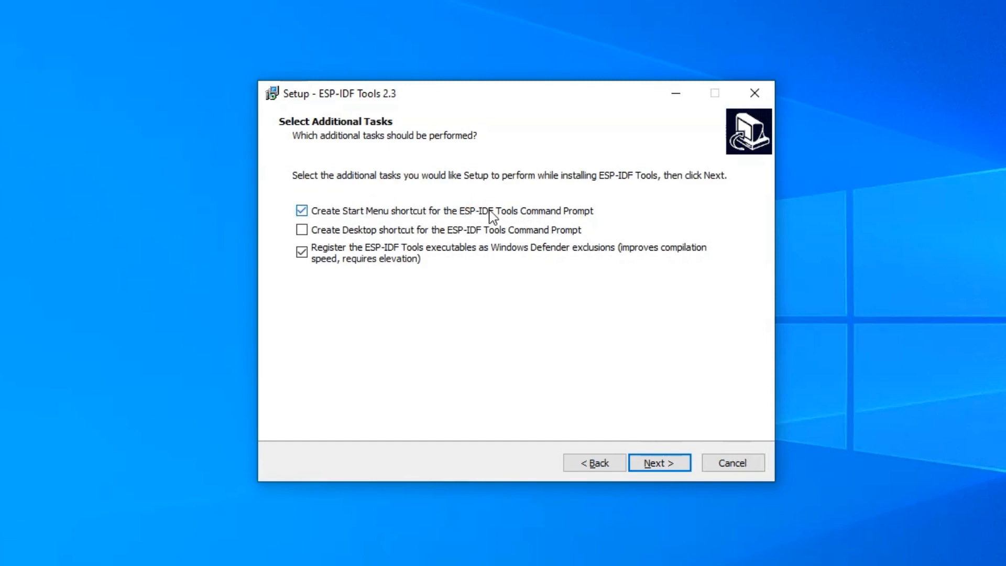
{"action": "mouse_move", "coordinate": [330, 320]}
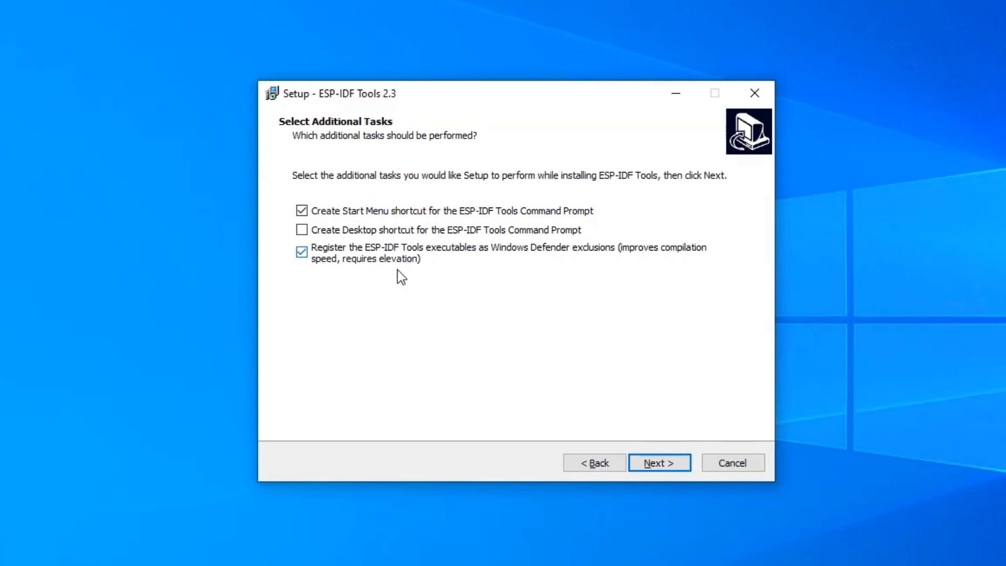
{"action": "left_click", "coordinate": [659, 462]}
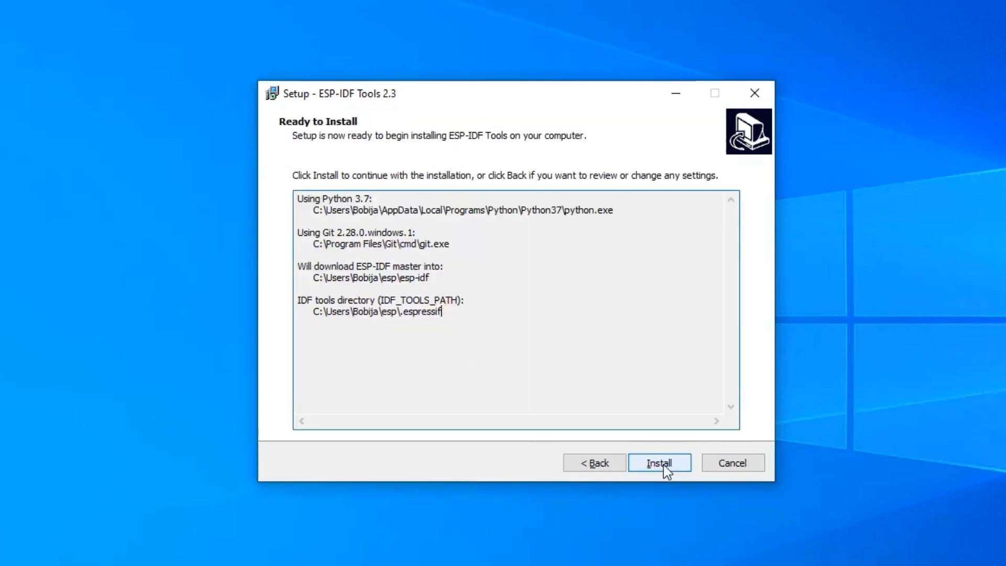
{"action": "left_click", "coordinate": [659, 462]}
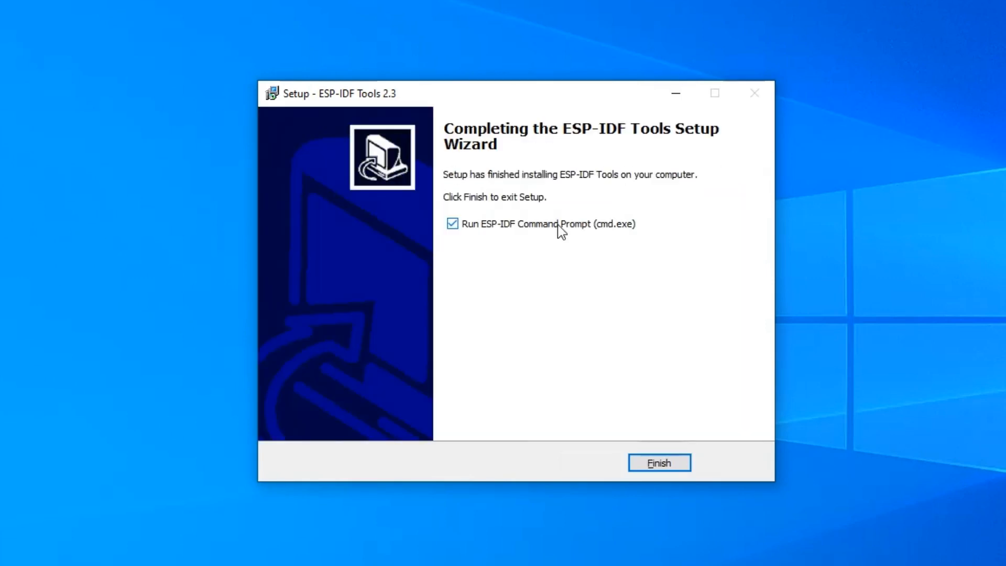
{"action": "left_click", "coordinate": [452, 223]}
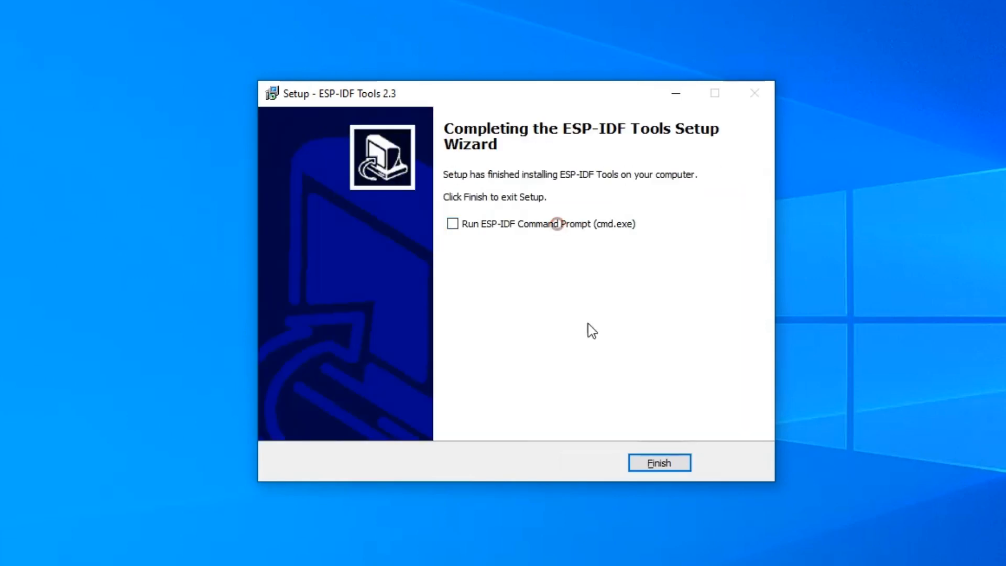
{"action": "left_click", "coordinate": [658, 462]}
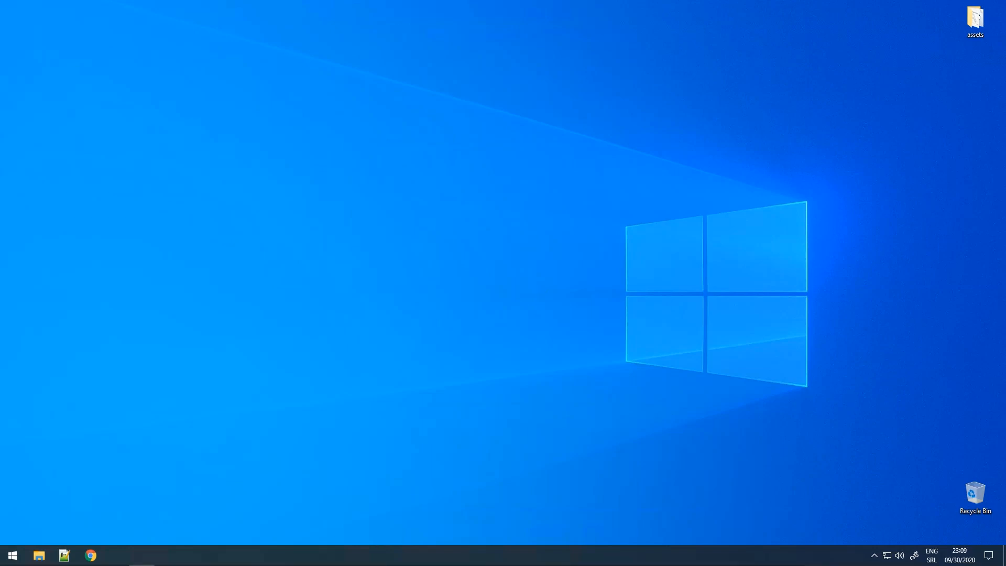
Step: Find ESP-IDF Command Prompt under Recently added in the Start Menu and bring up its options
{"action": "left_click", "coordinate": [12, 554]}
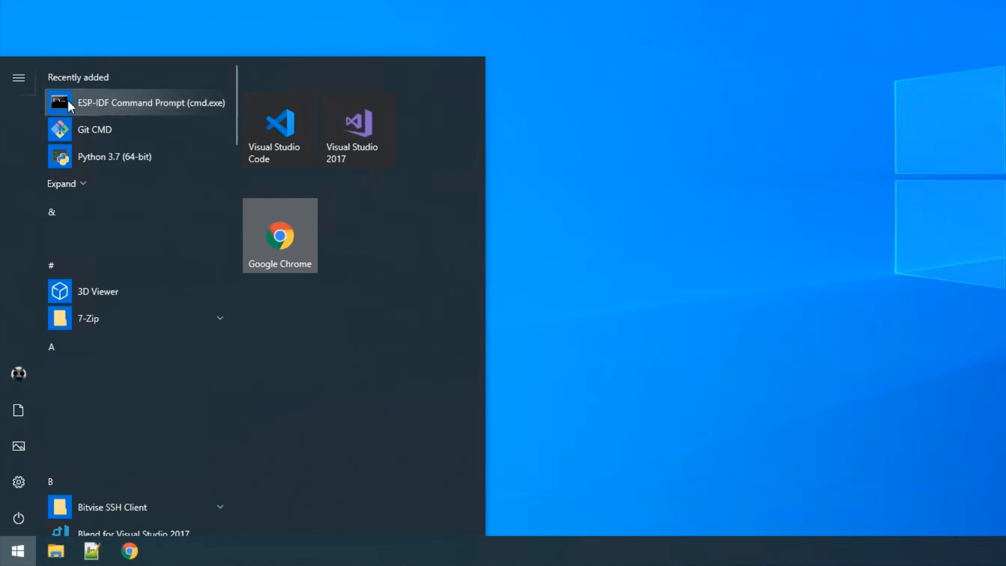
{"action": "mouse_move", "coordinate": [110, 107]}
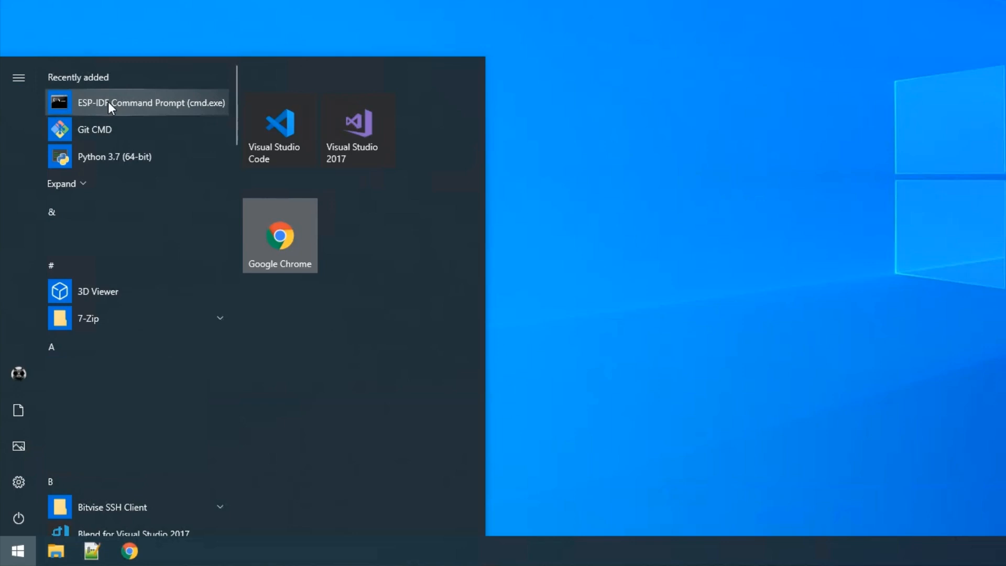
{"action": "mouse_move", "coordinate": [127, 106]}
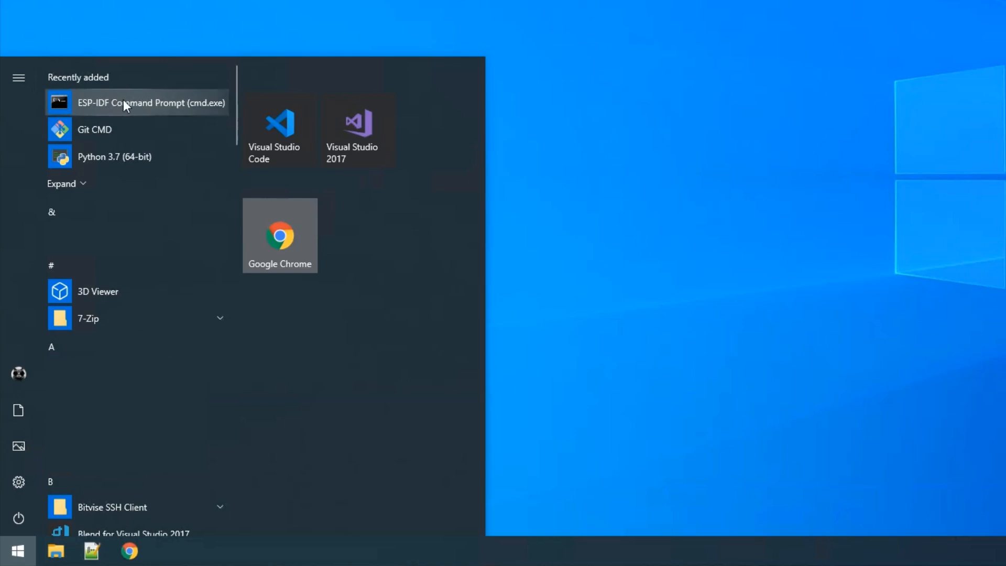
{"action": "right_click", "coordinate": [151, 102]}
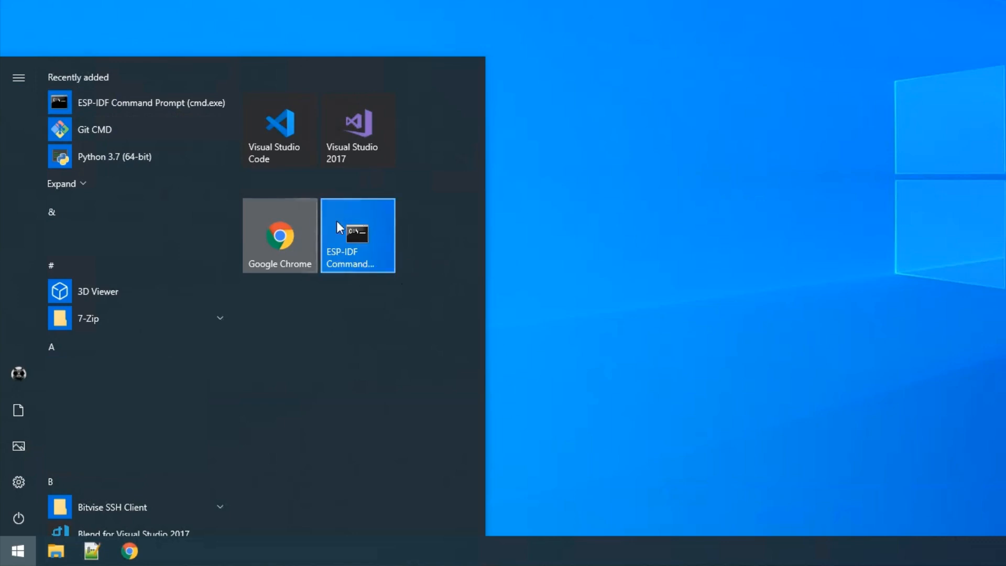
Step: Launch the ESP-IDF Command Prompt from its Start Menu tile and focus it once the environment is ready
{"action": "left_click", "coordinate": [357, 234]}
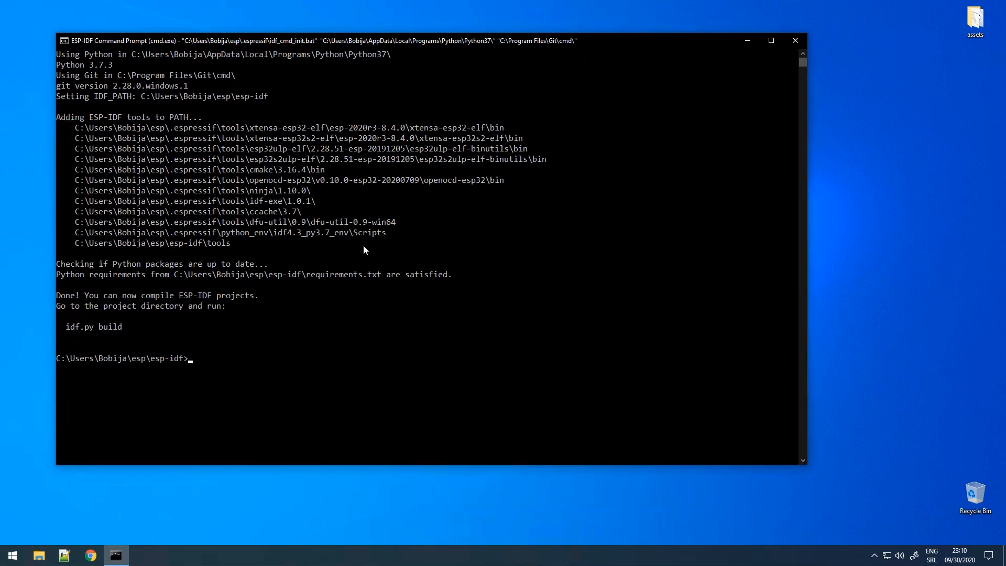
{"action": "mouse_move", "coordinate": [127, 135]}
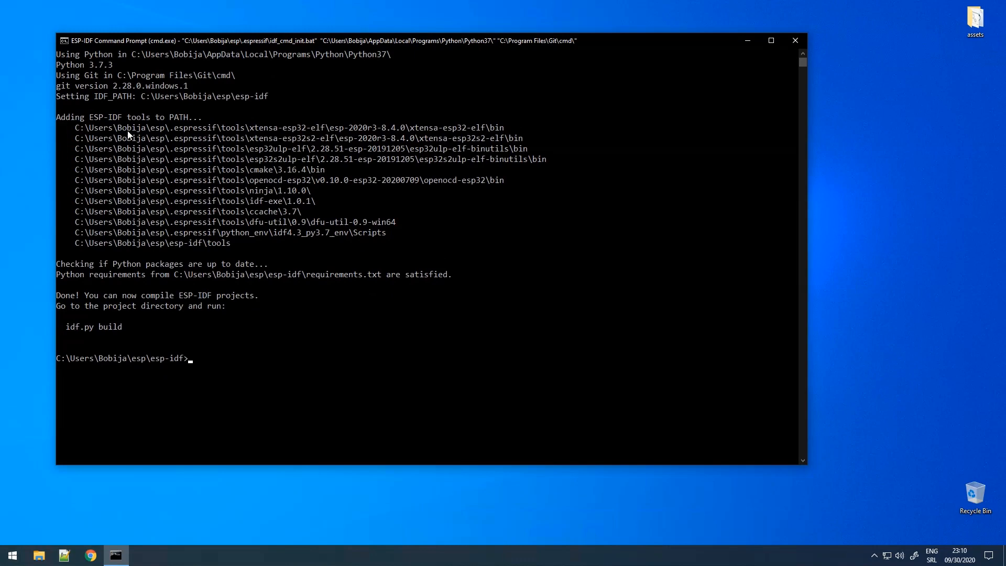
{"action": "left_click", "coordinate": [770, 41]}
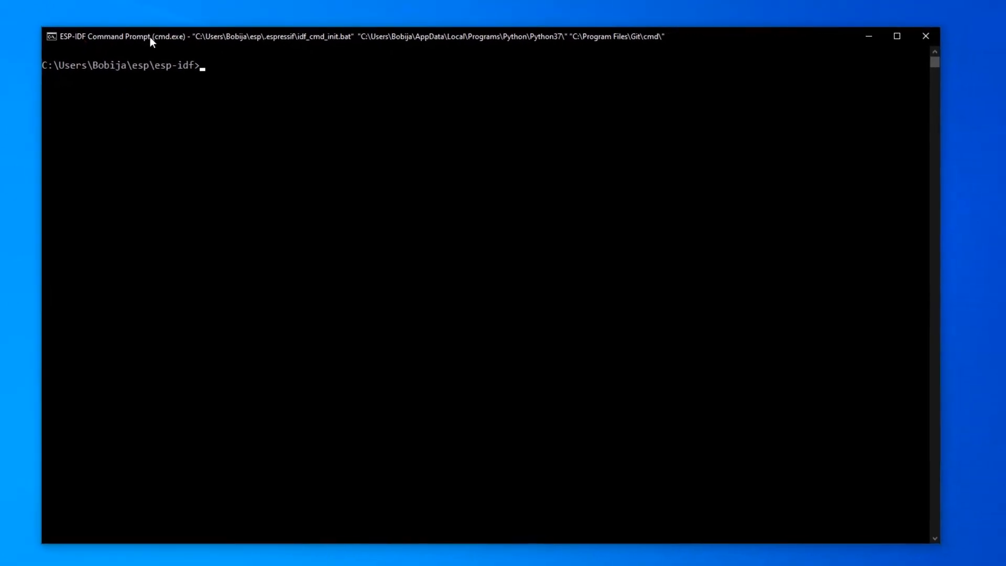
Step: Go to the Desktop under %userprofile% and xcopy the get-started hello_world example there
{"action": "type", "text": "cd"}
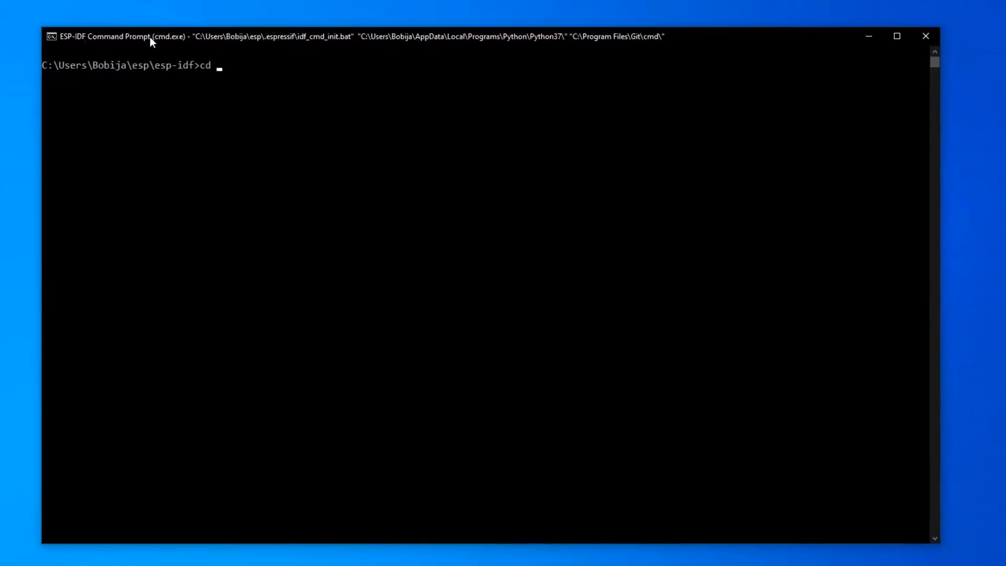
{"action": "type", "text": "%"}
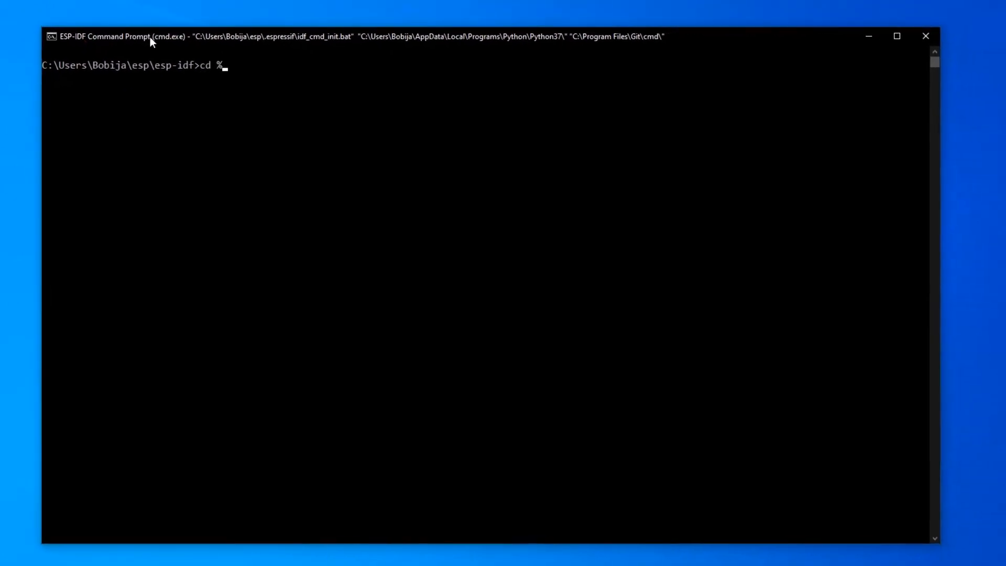
{"action": "type", "text": "userprofile%"}
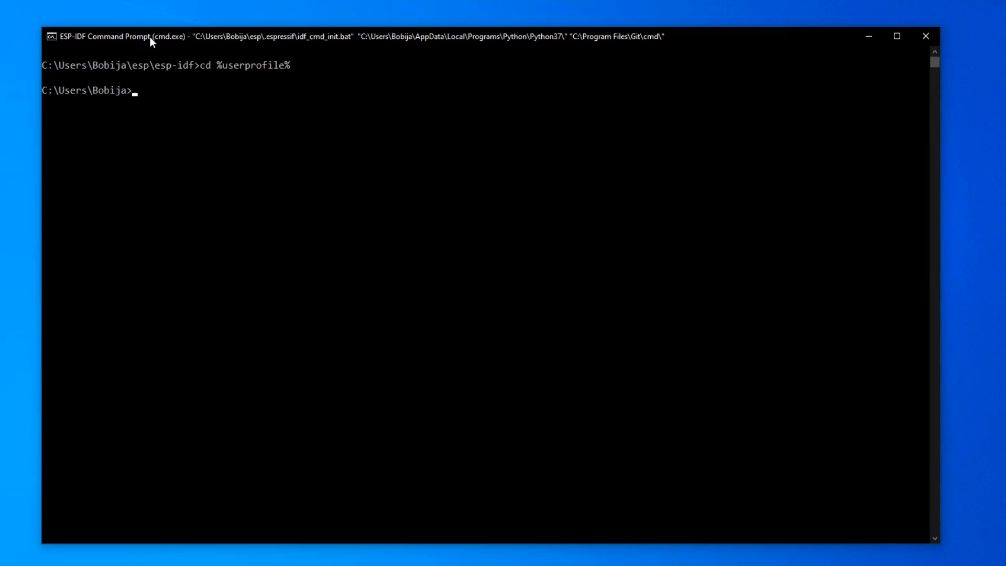
{"action": "type", "text": "cd Desktop"}
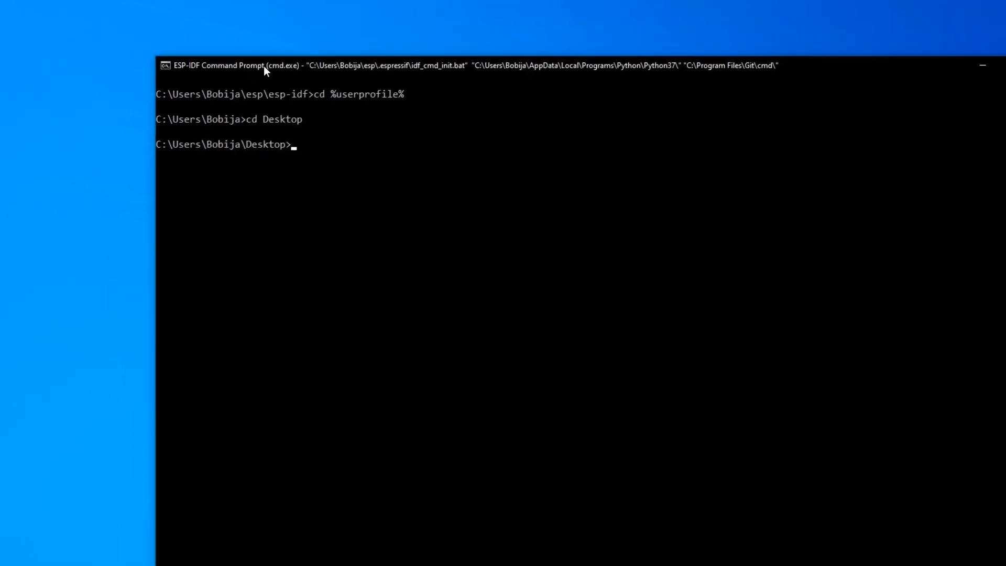
{"action": "type", "text": "xcopy /e /i %IDF_PATH%\\examples\\get-started\\hello_world hello_world"}
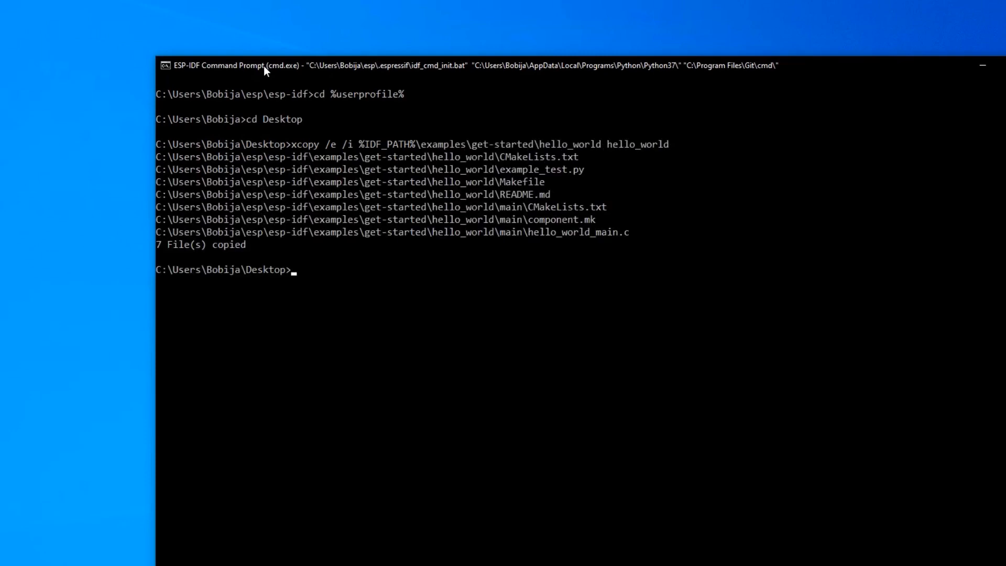
Step: Enter the hello_world folder and run idf.py set-target esp32
{"action": "type", "text": "cd hello_world"}
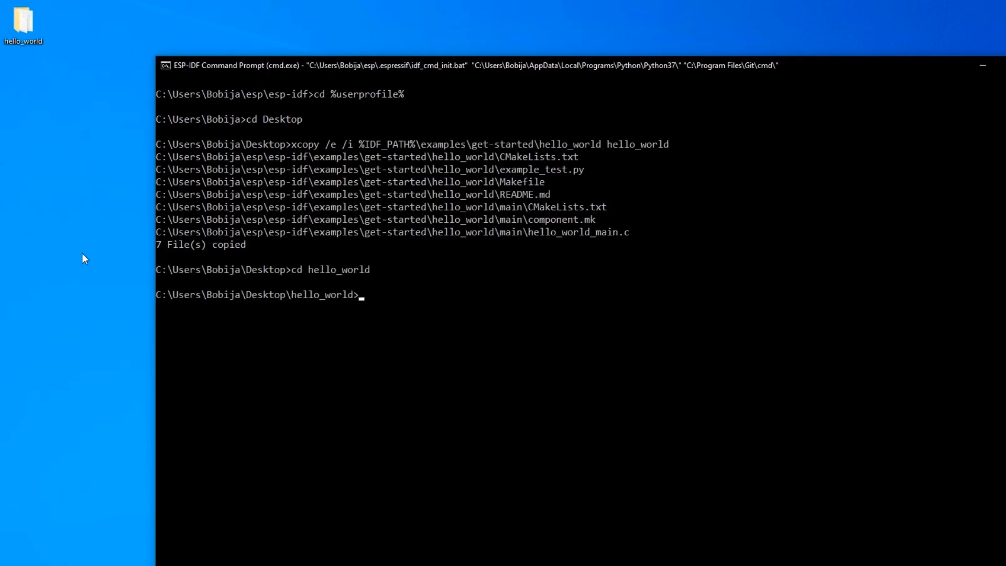
{"action": "type", "text": "idf.py set-tar"}
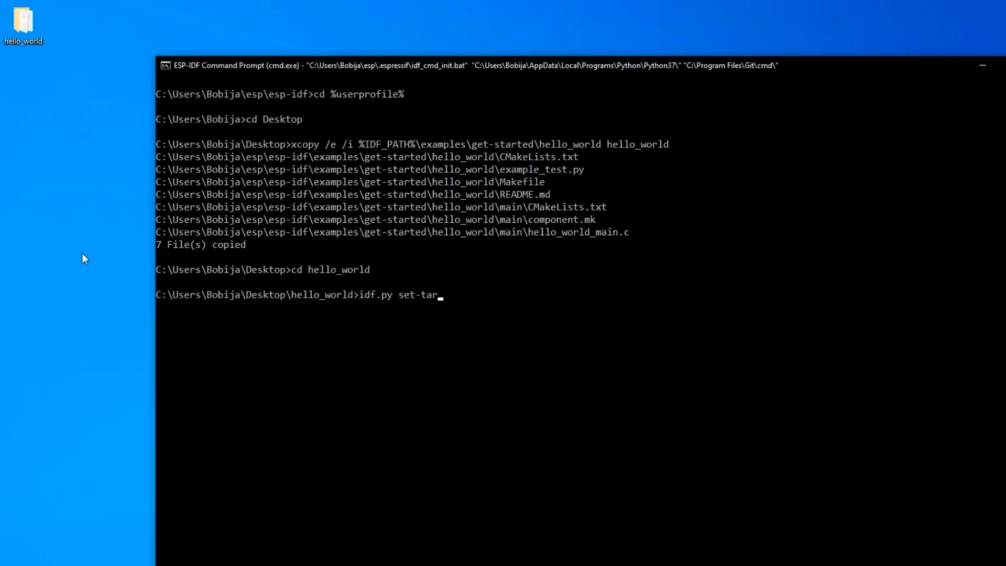
{"action": "type", "text": "get"}
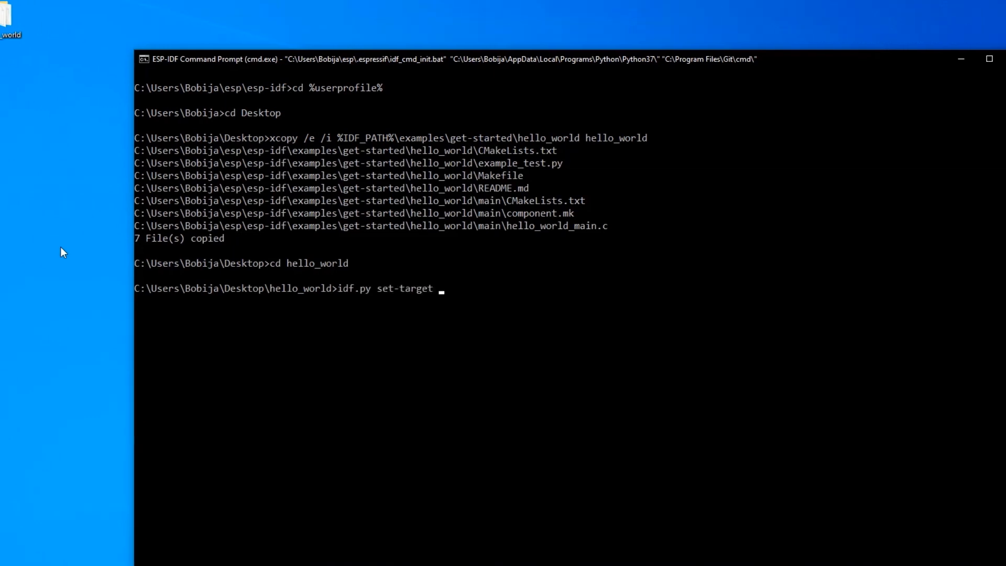
{"action": "type", "text": "esp32"}
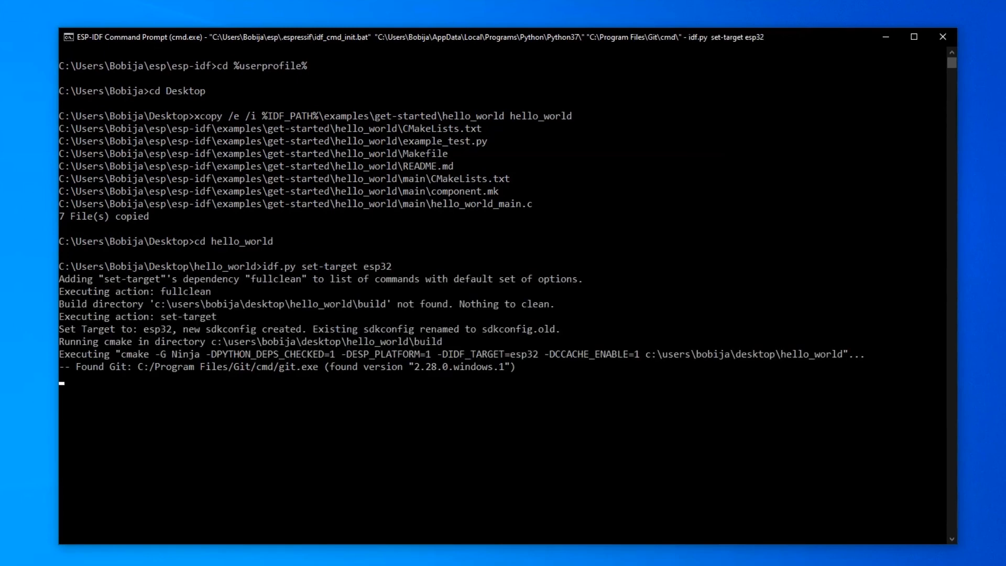
{"action": "type", "text": "cls"}
{"action": "type", "text": "idf.py menu"}
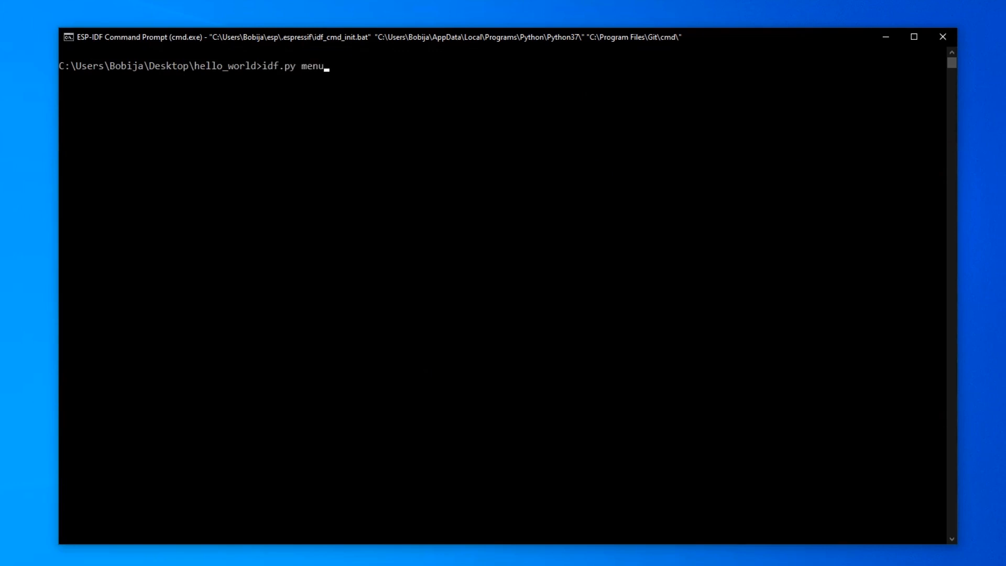
{"action": "type", "text": "config"}
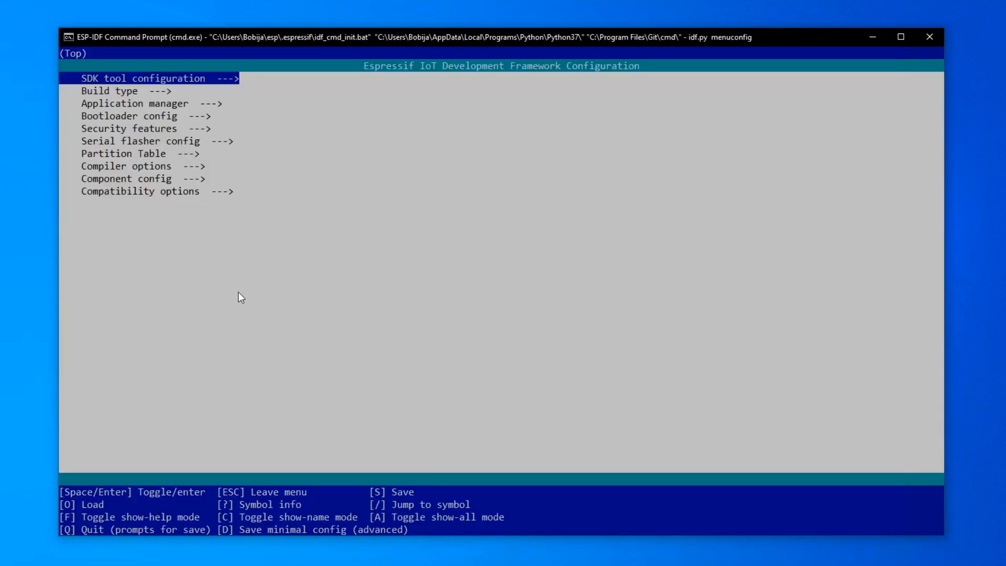
{"action": "mouse_move", "coordinate": [376, 496]}
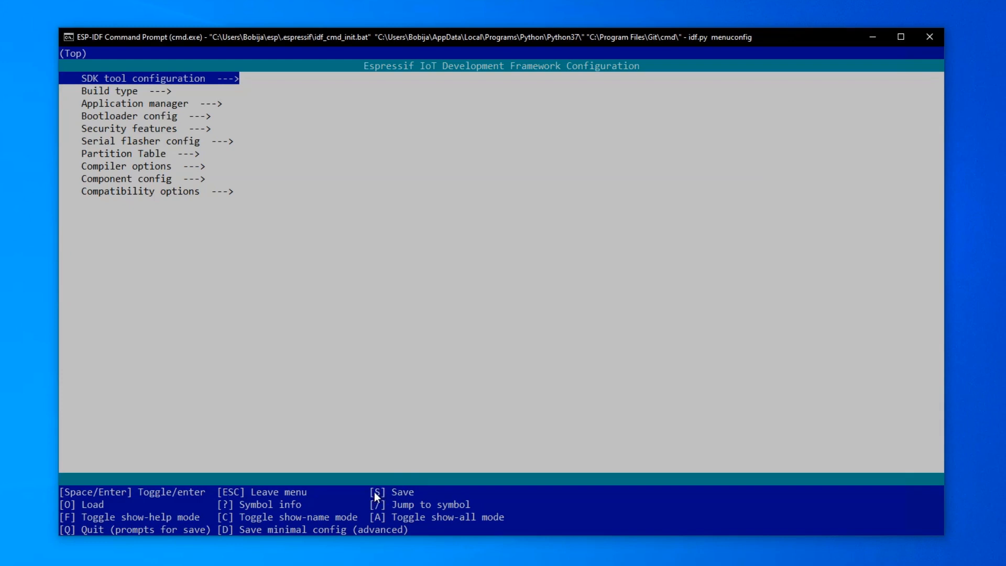
{"action": "mouse_move", "coordinate": [230, 395]}
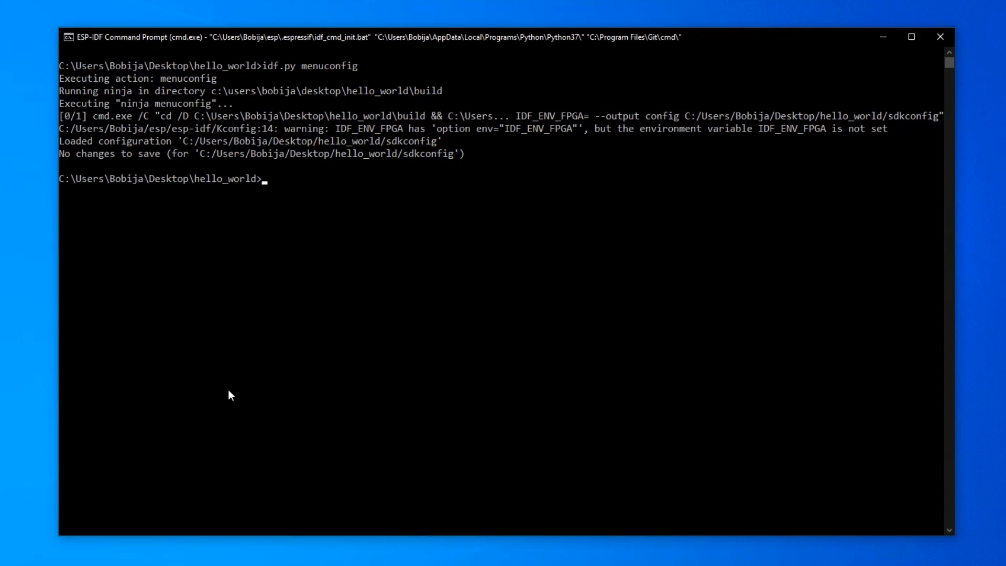
Step: Run idf.py build to compile hello_world into bootloader.bin and hello-world.bin
{"action": "type", "text": "idf.py build"}
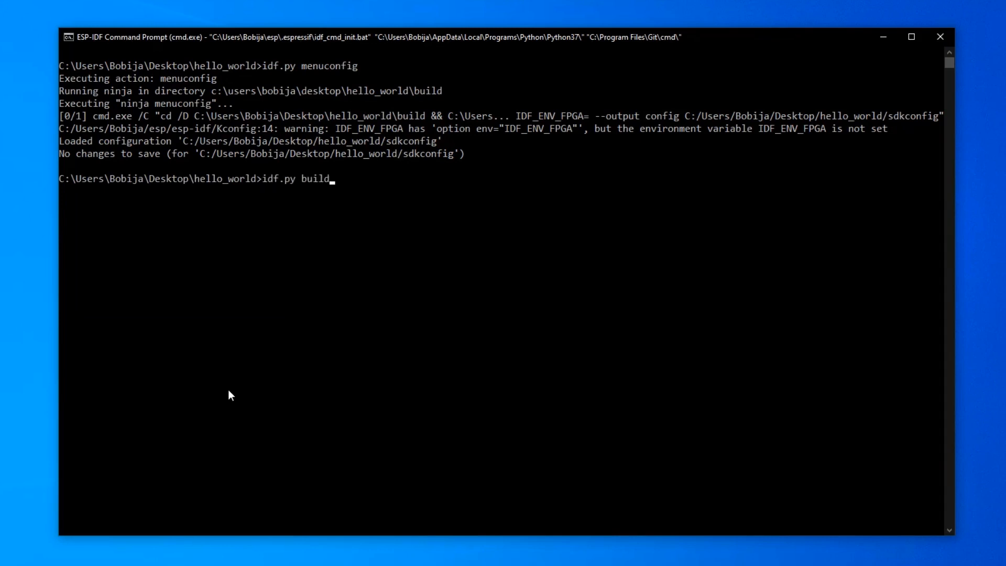
{"action": "key", "text": "enter"}
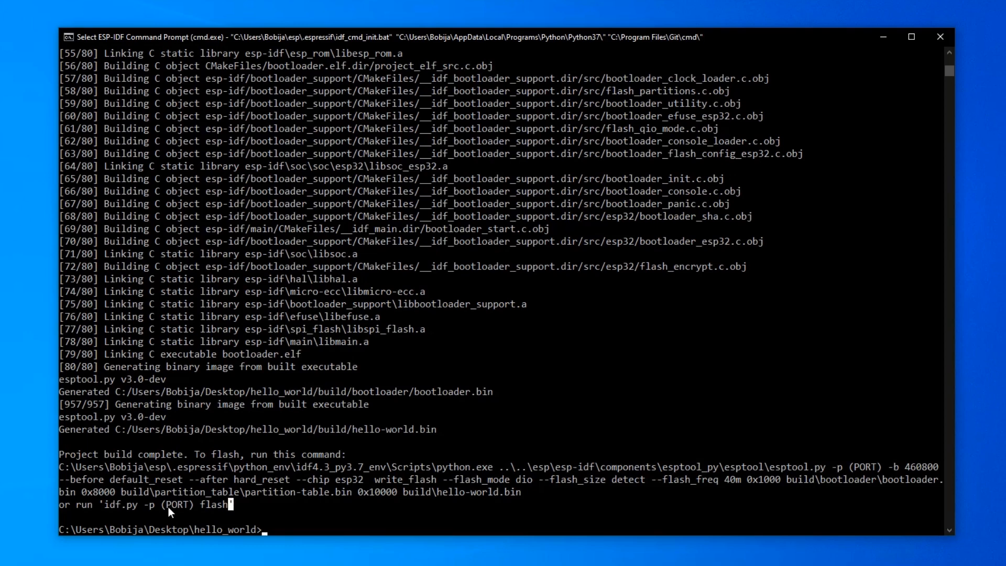
Step: Locate the Silicon Labs CP210x USB to UART Bridge on COM3 under Ports in Device Manager
{"action": "left_click", "coordinate": [12, 553]}
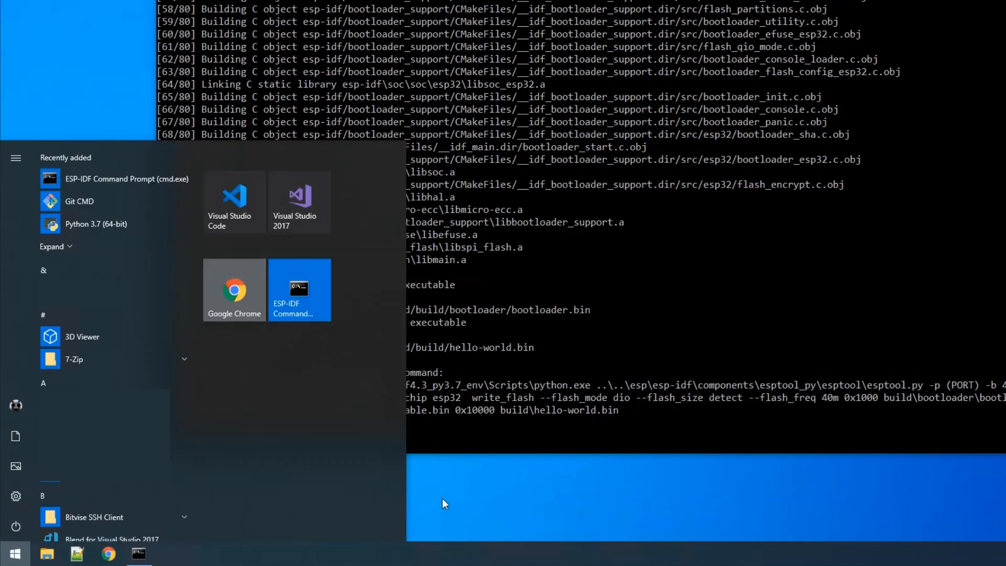
{"action": "type", "text": "device manager"}
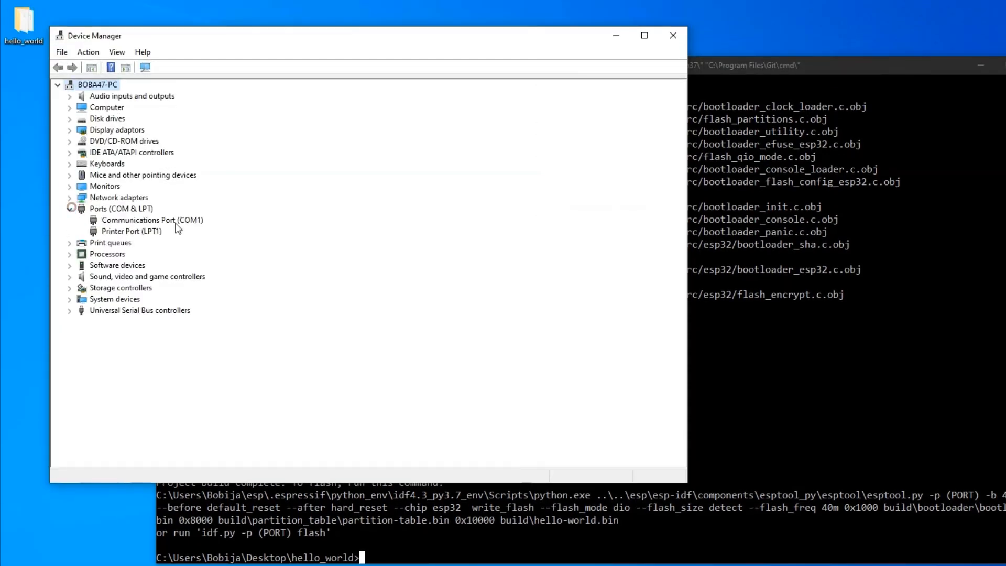
{"action": "left_click", "coordinate": [69, 208]}
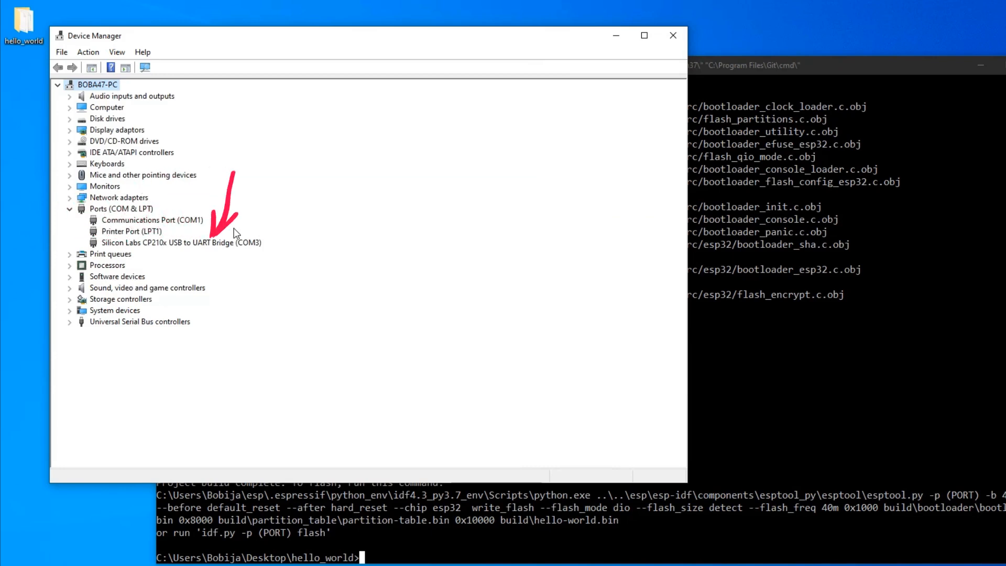
{"action": "left_click", "coordinate": [180, 242]}
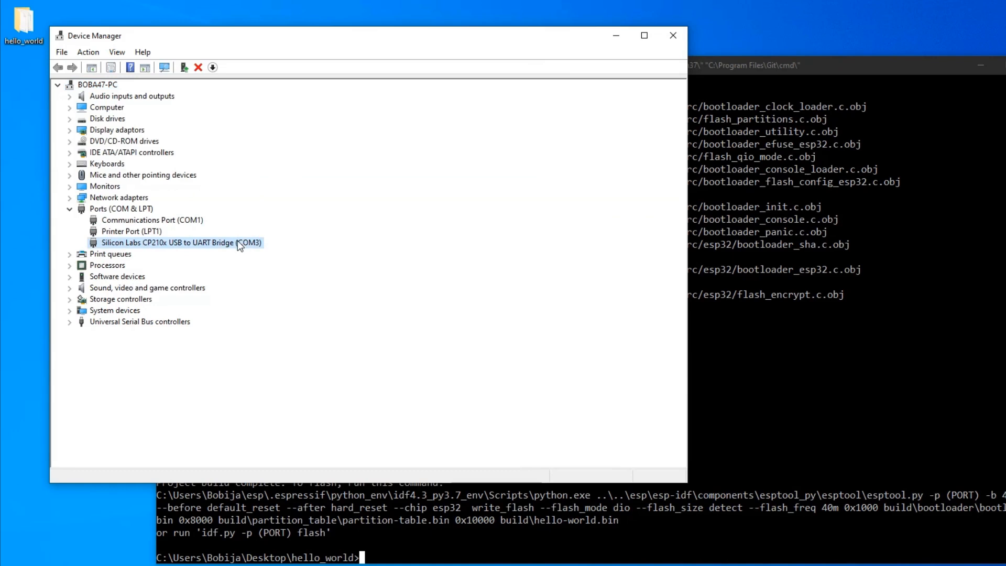
{"action": "mouse_move", "coordinate": [247, 242]}
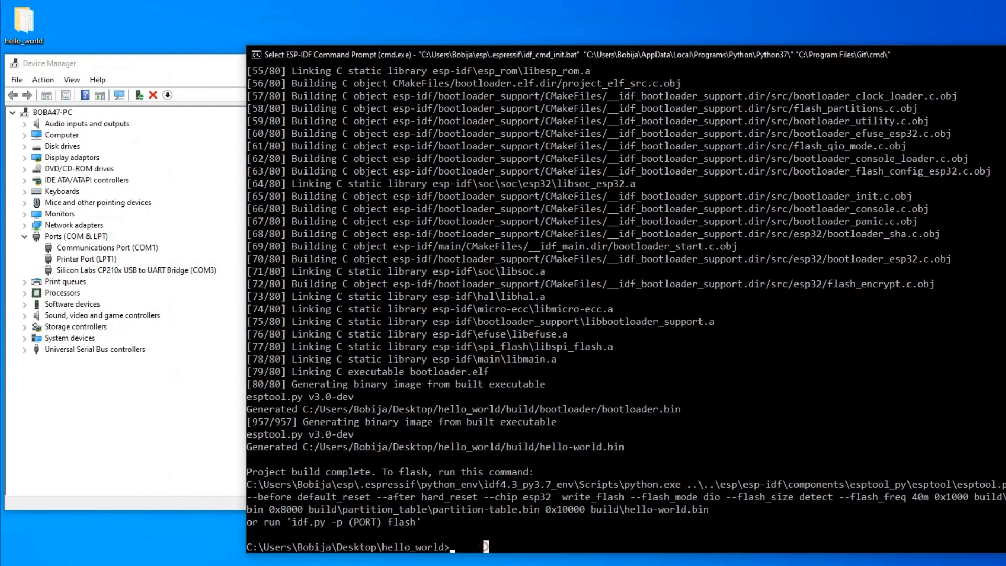
{"action": "mouse_move", "coordinate": [555, 546]}
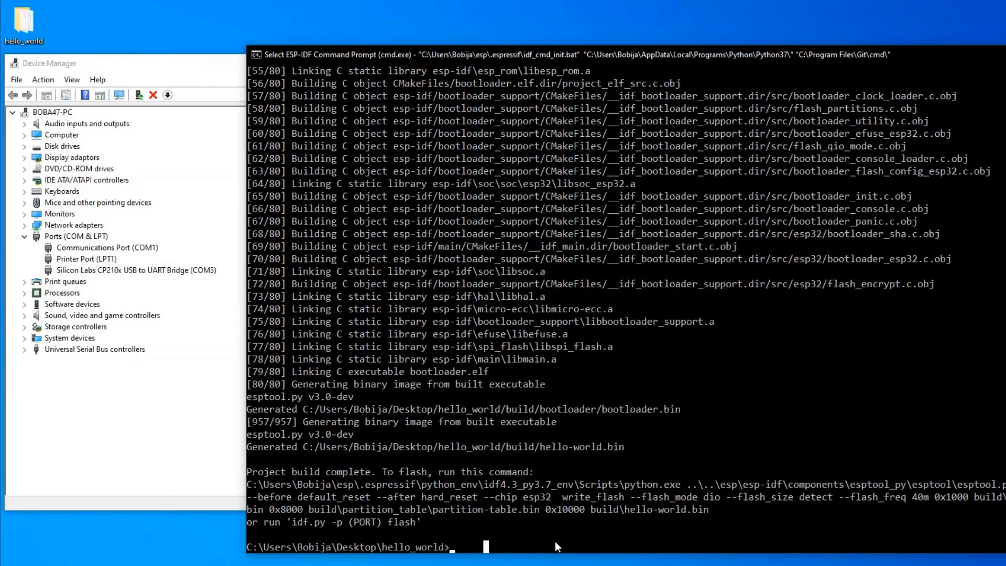
Step: Flash the firmware to the ESP32 with idf.py -p COM3 flash, then begin the idf.py monitor command
{"action": "type", "text": "idf.py -p COM3 flash"}
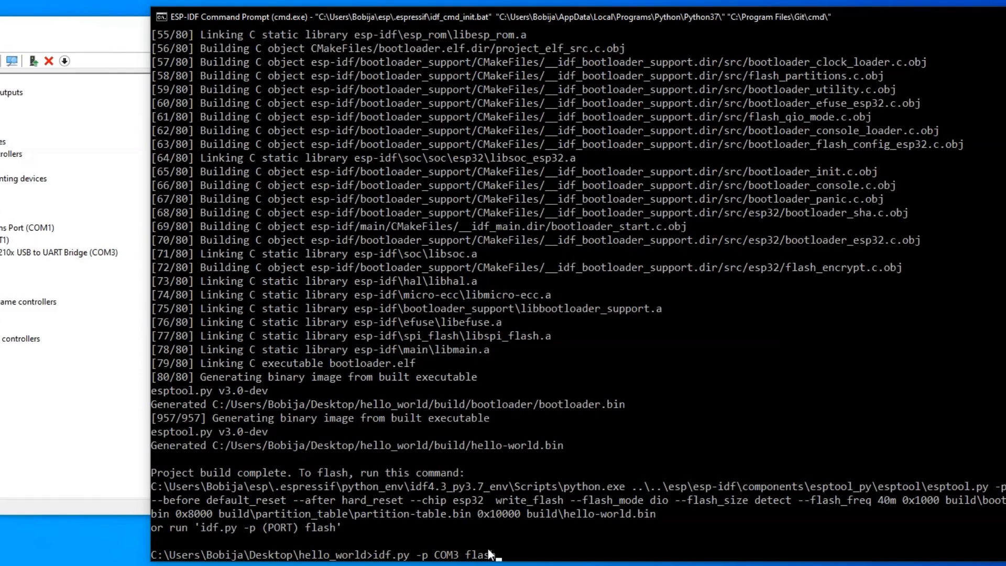
{"action": "key", "text": "enter"}
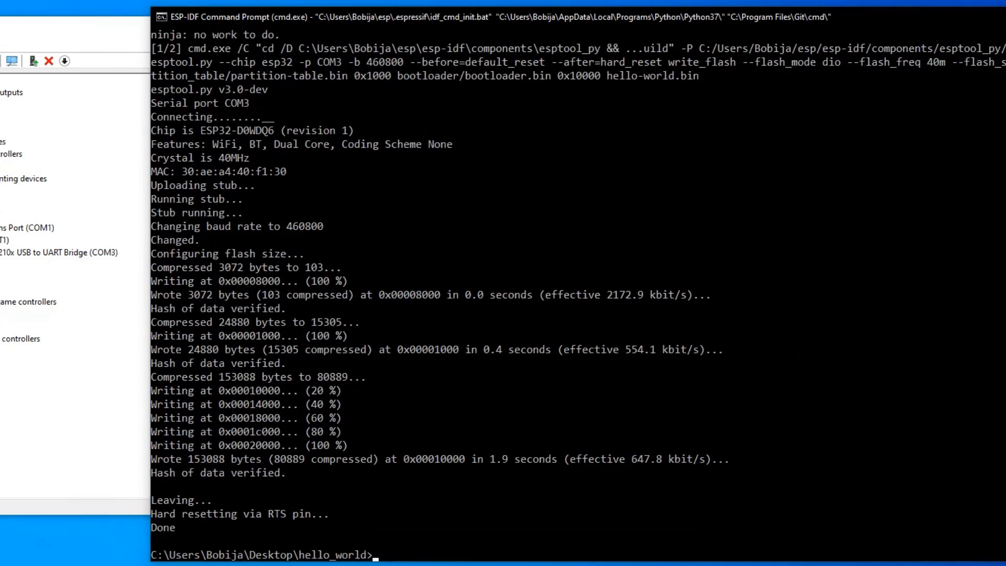
{"action": "type", "text": "idf.py moni"}
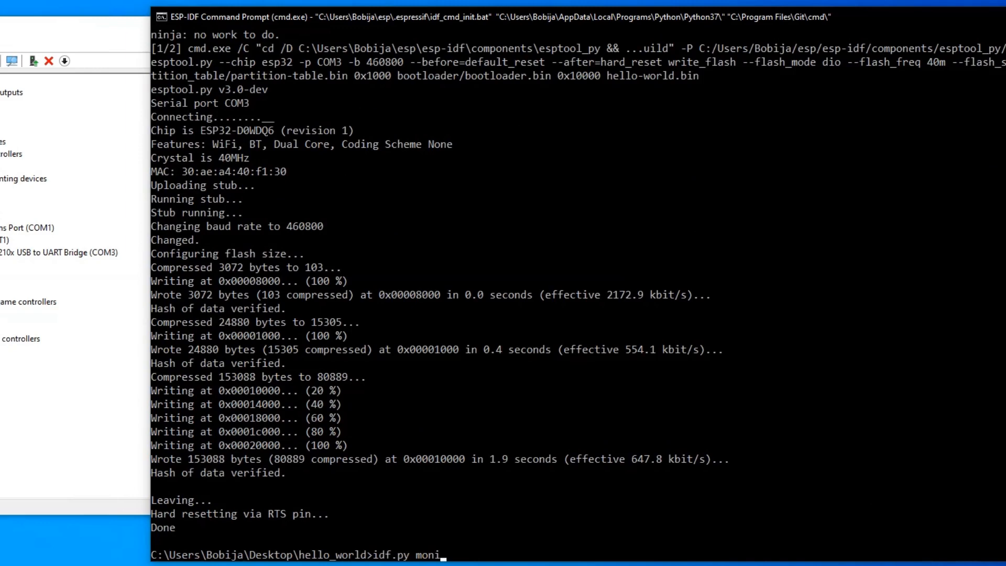
Step: Watch the serial monitor print Hello world! from the ESP32, then exit with Ctrl+T X
{"action": "key", "text": "enter"}
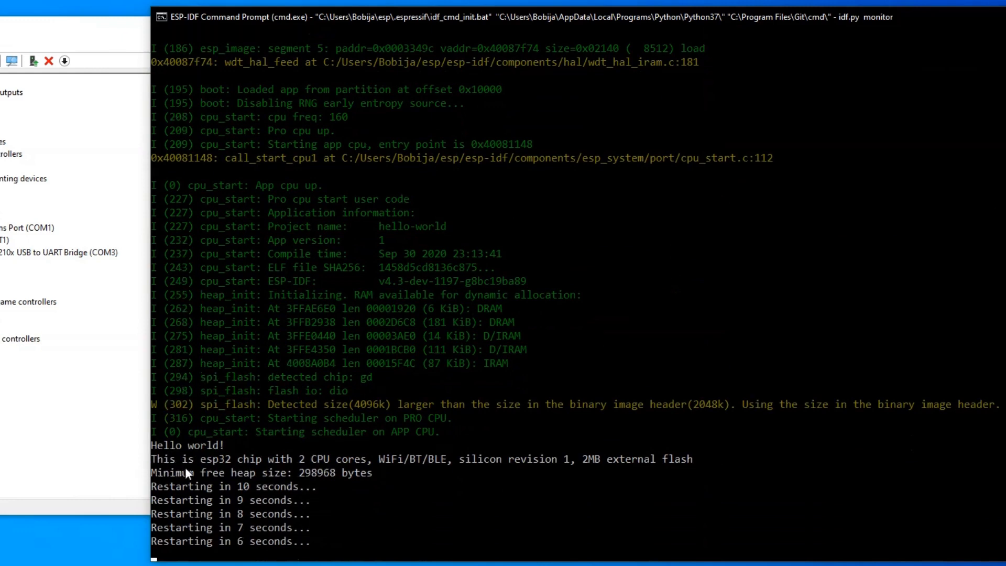
{"action": "key", "text": "ctrl"}
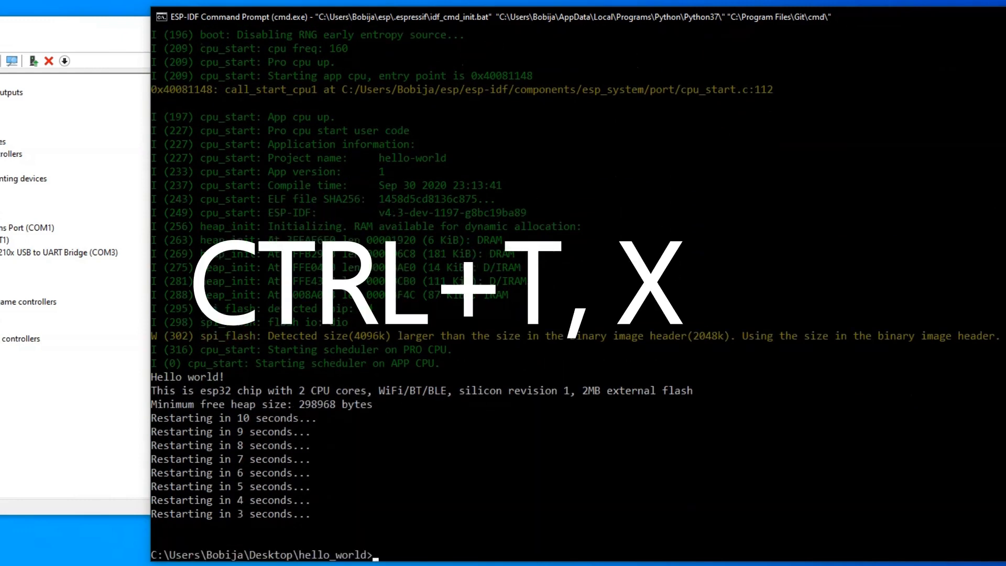
Step: Leave 'thanks for watching :)' typed at the prompt without running it
{"action": "type", "text": "thanks for watching"}
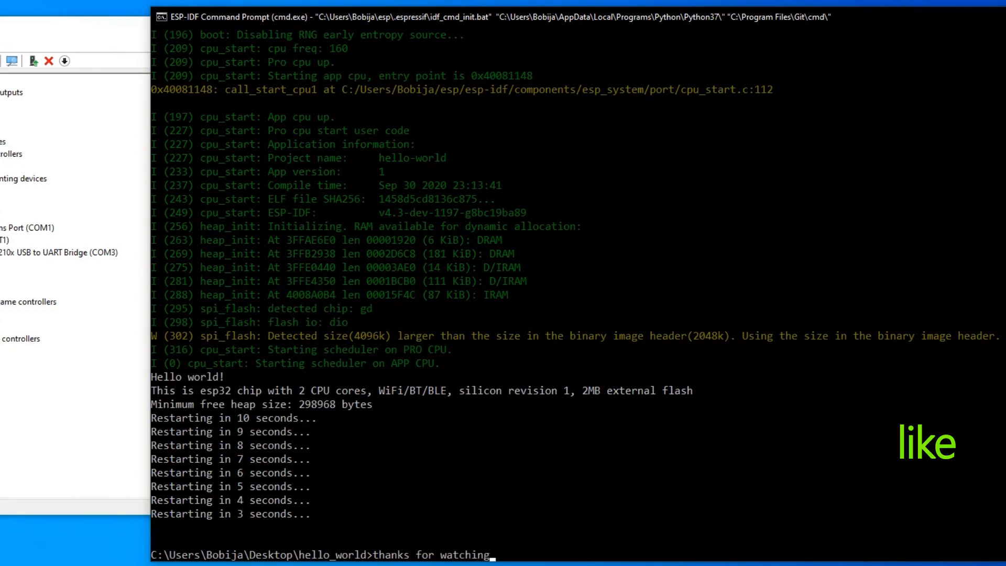
{"action": "type", "text": ":)"}
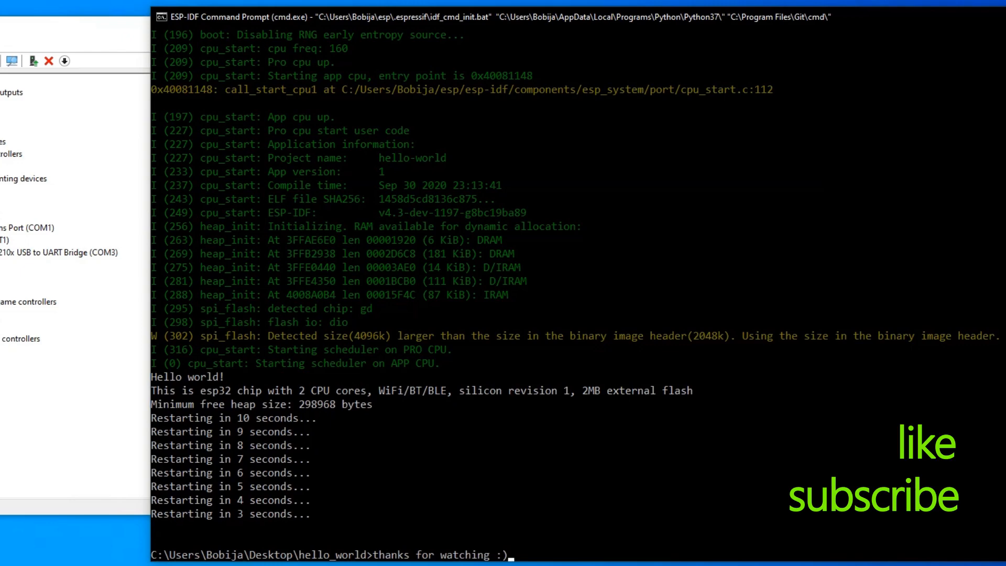